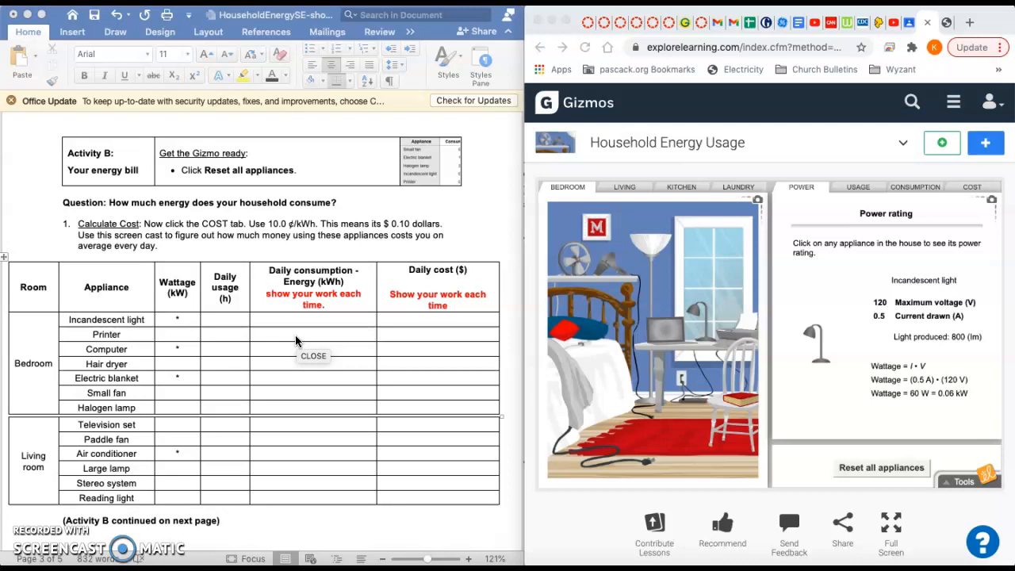
mouse_move(289, 305)
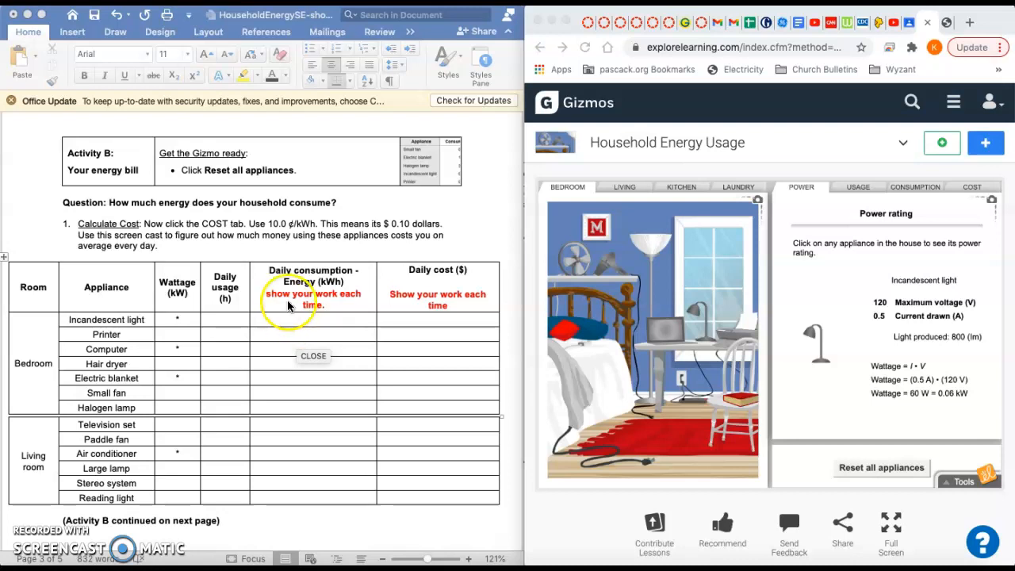
Step: Enter .06 kW in the incandescent light's Wattage cell
left_click(313, 356)
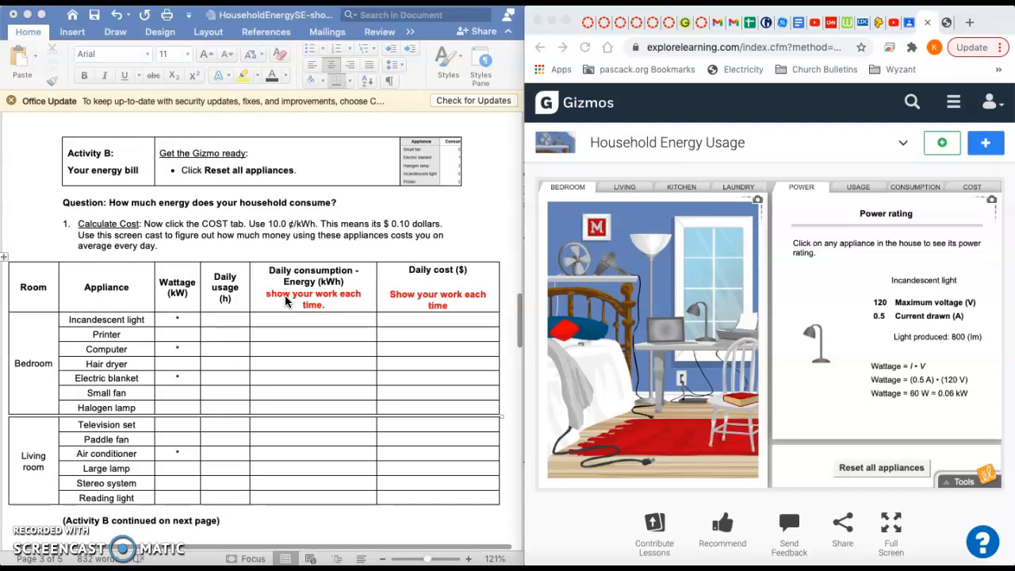
scroll("down", 3)
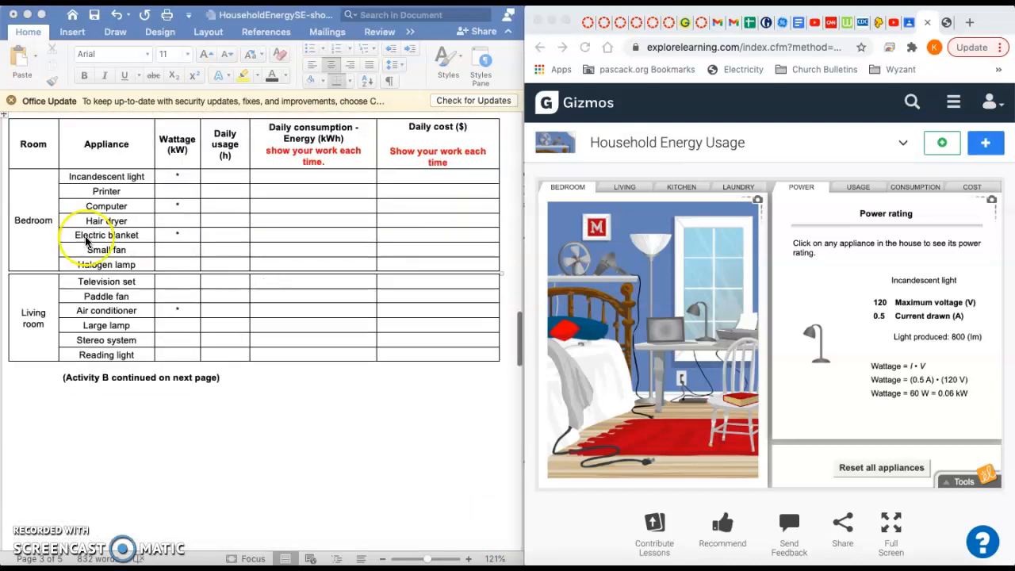
scroll("down", 3)
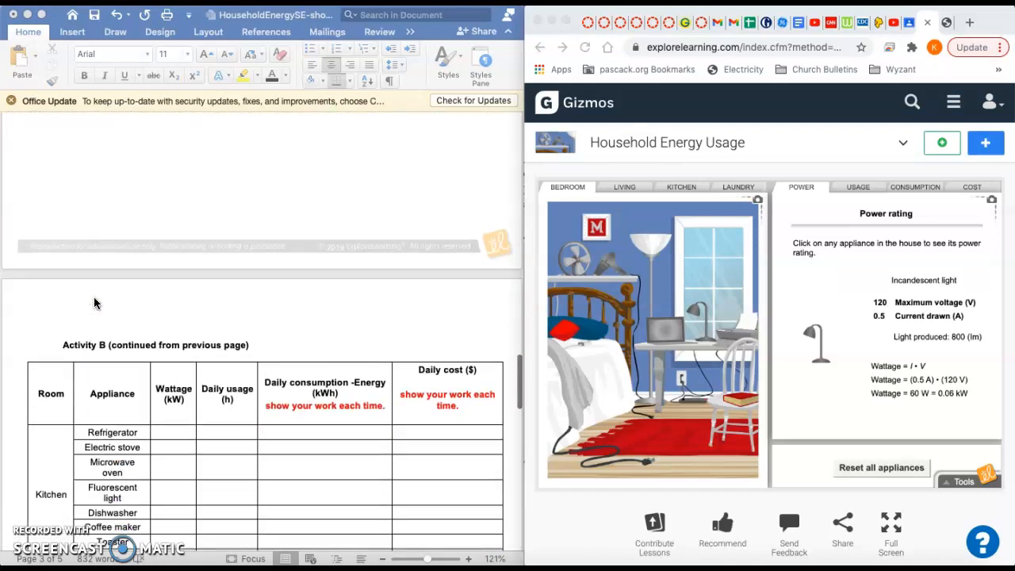
scroll("down", 3)
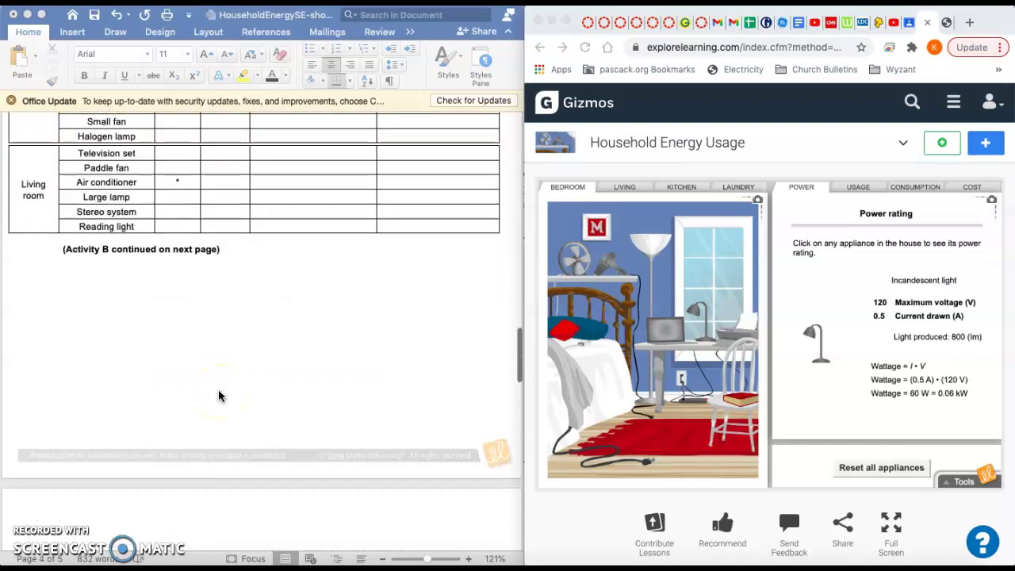
scroll("up", 3)
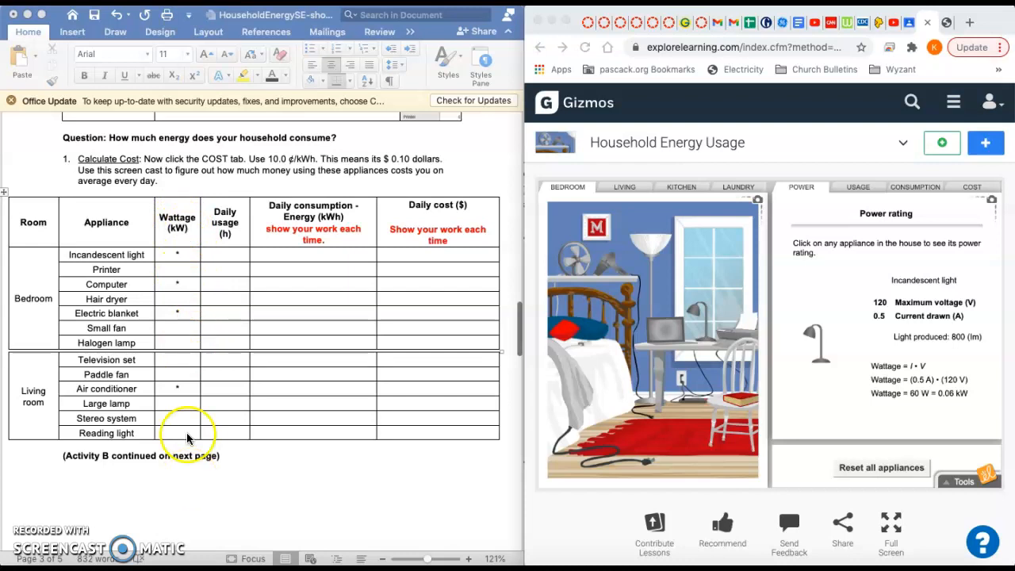
scroll("up", 3)
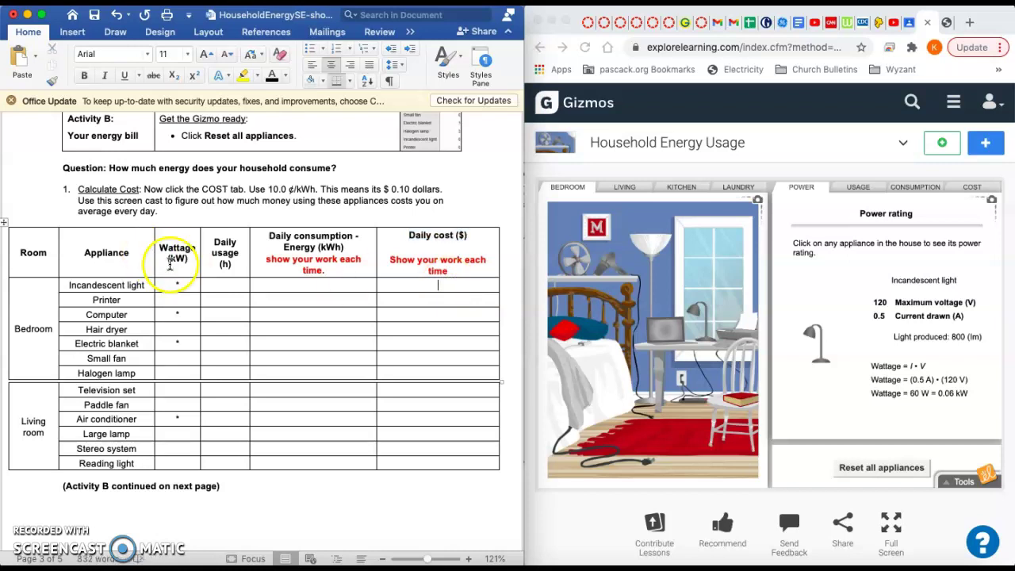
mouse_move(204, 277)
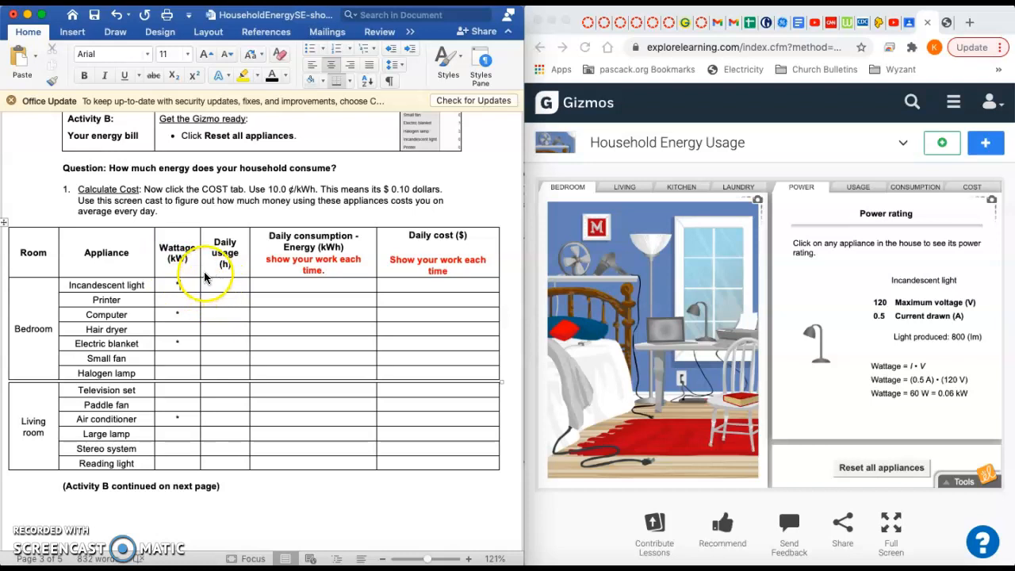
mouse_move(181, 294)
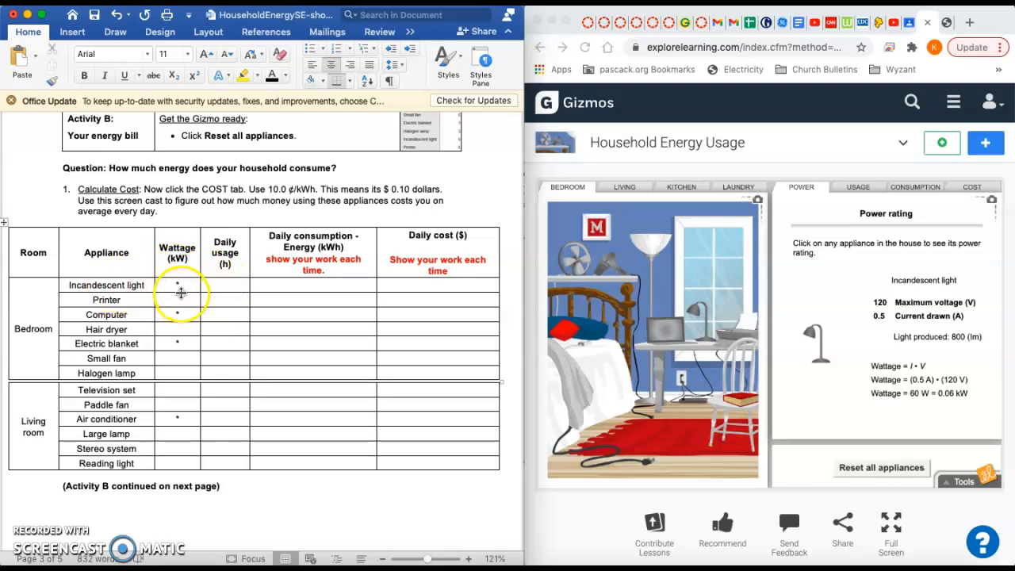
mouse_move(180, 313)
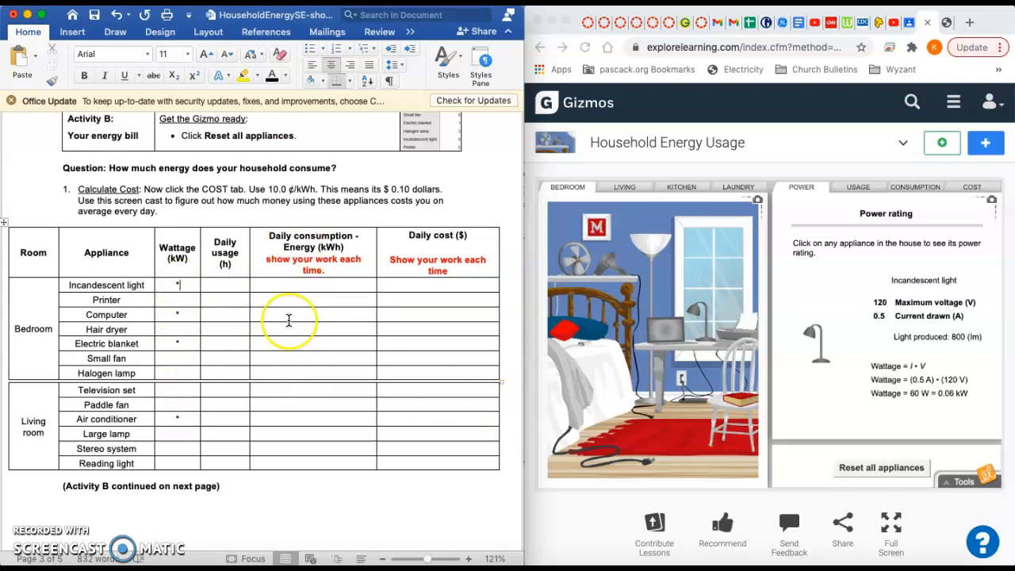
scroll("down", 3)
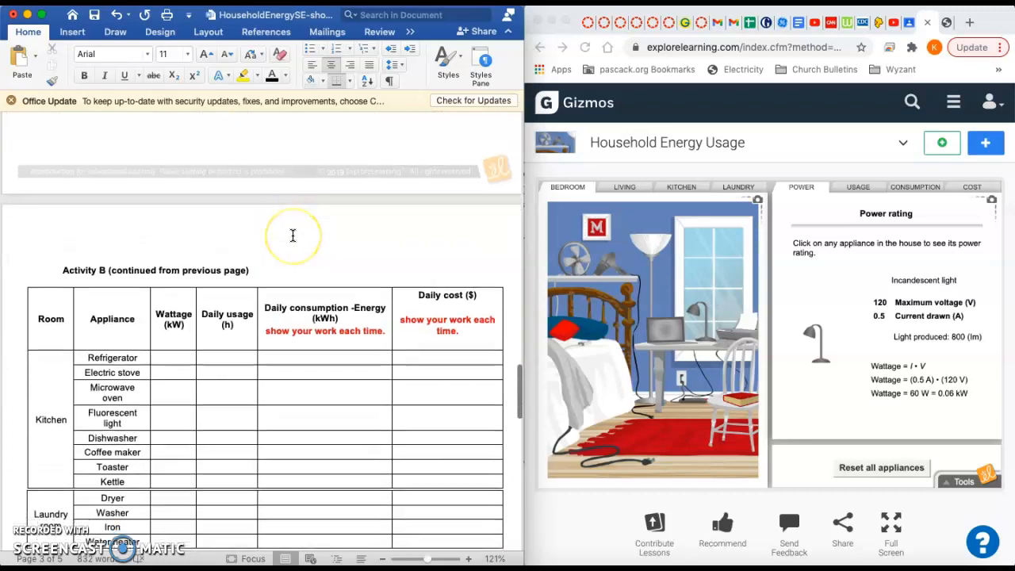
scroll("down", 3)
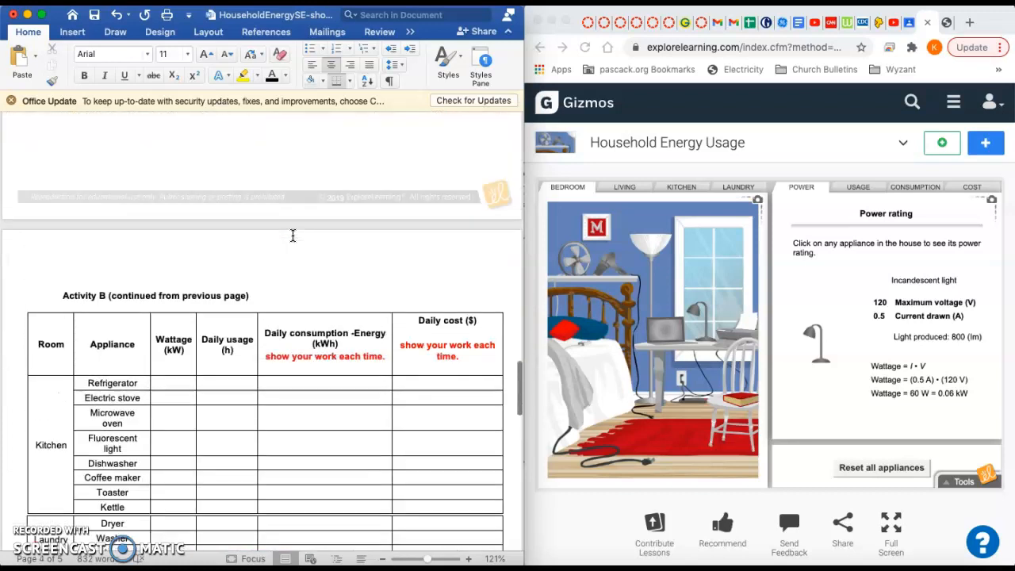
scroll("up", 3)
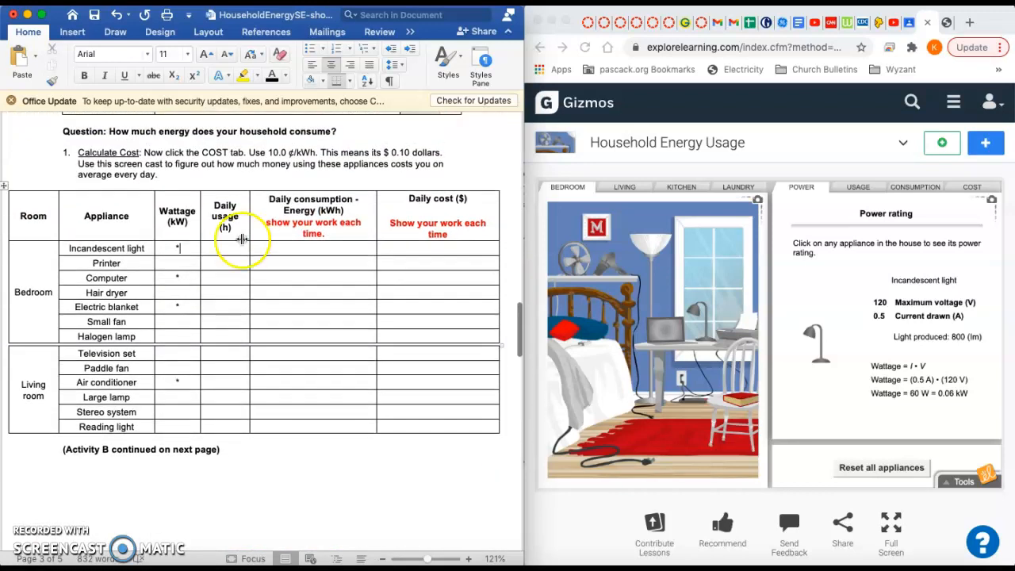
scroll("up", 3)
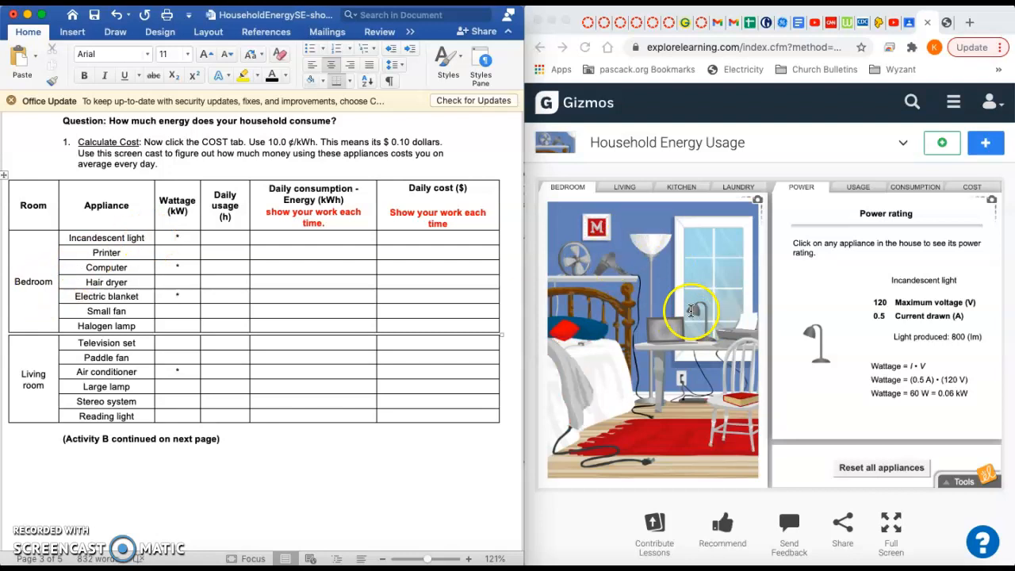
mouse_move(799, 349)
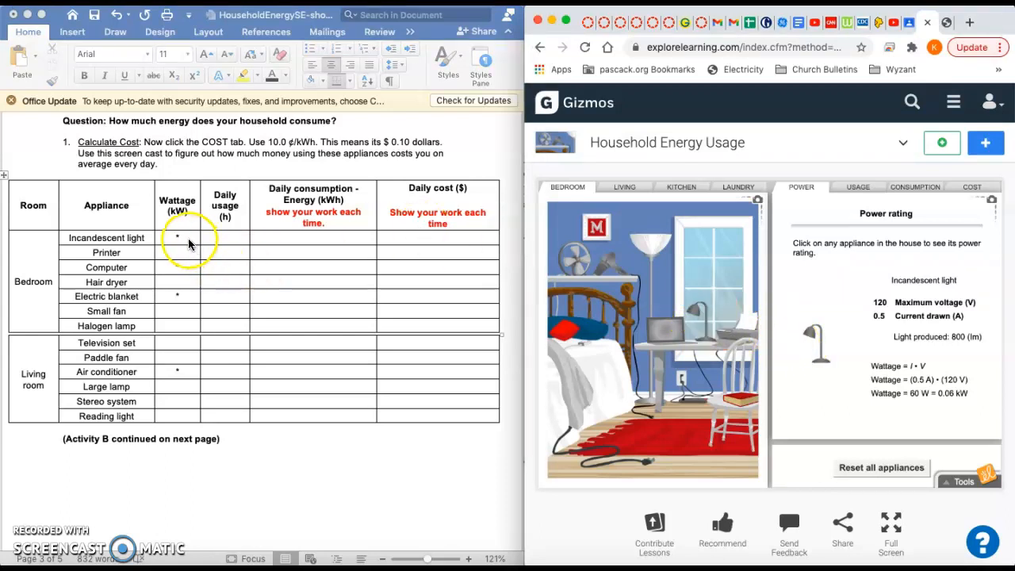
mouse_move(753, 314)
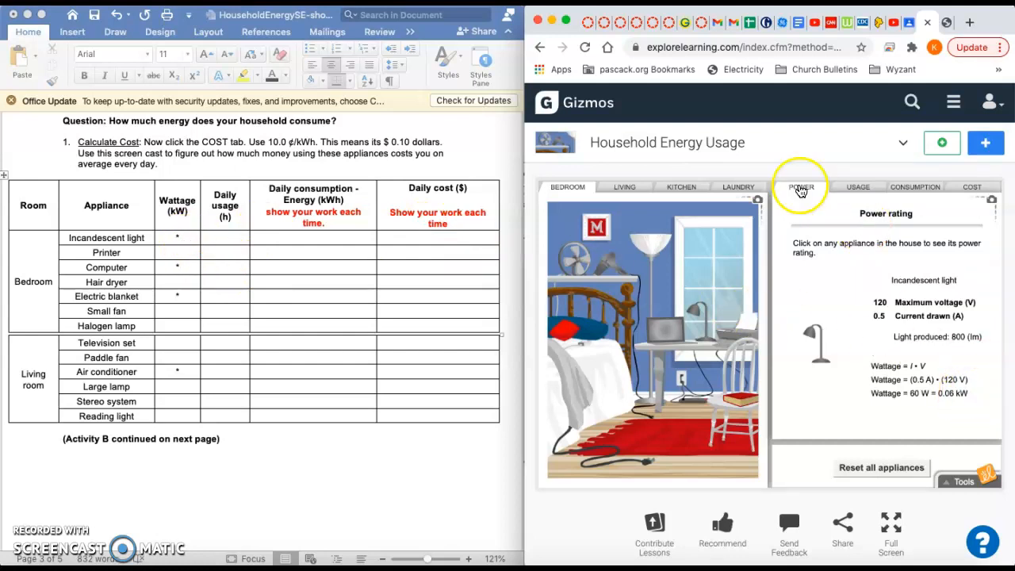
mouse_move(801, 190)
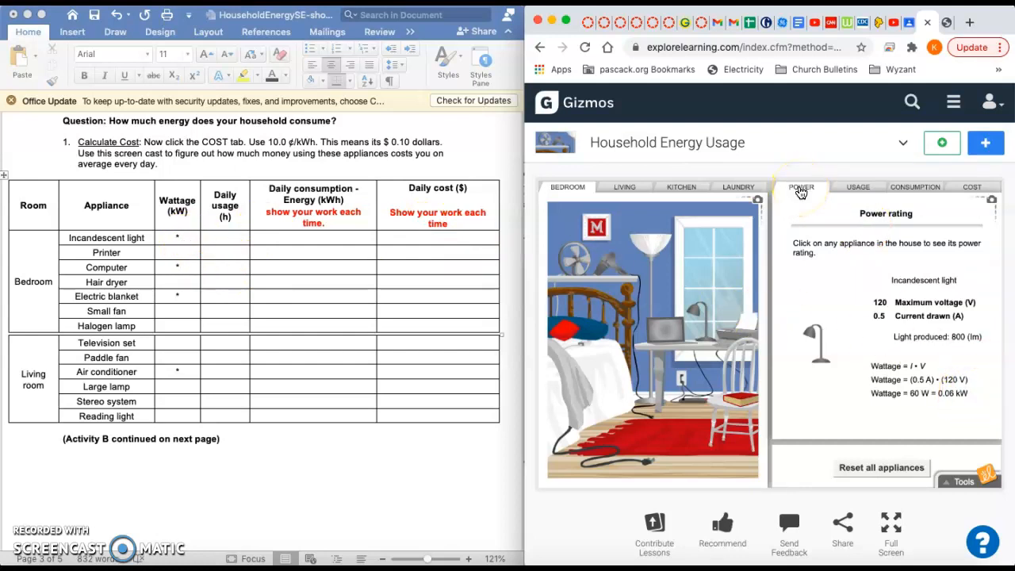
mouse_move(810, 190)
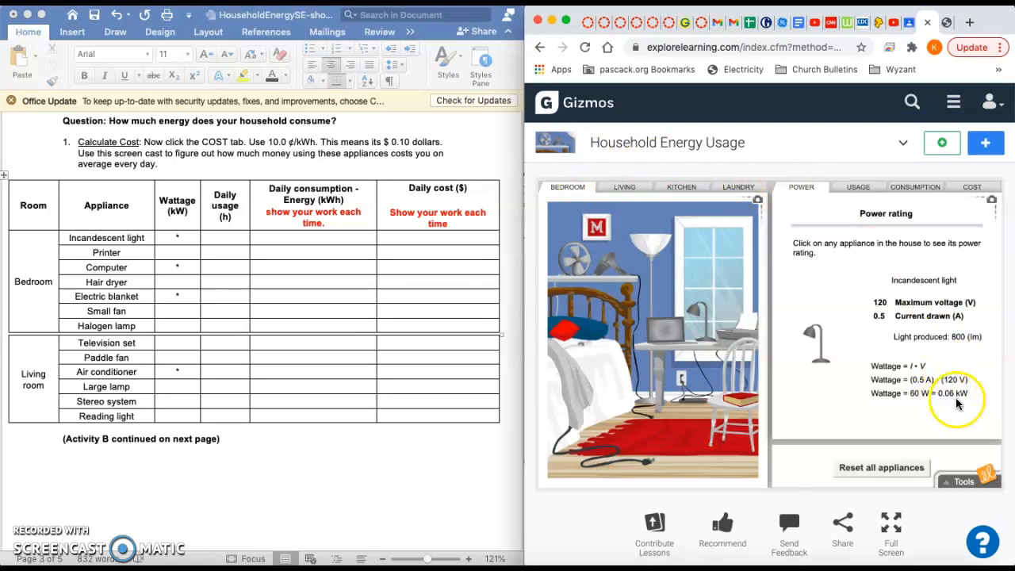
mouse_move(915, 398)
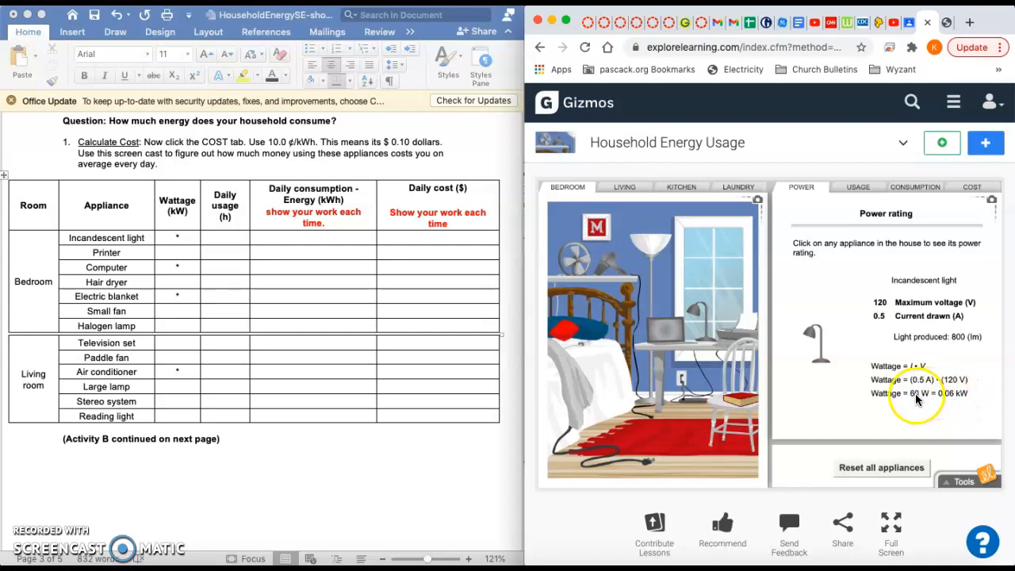
mouse_move(952, 405)
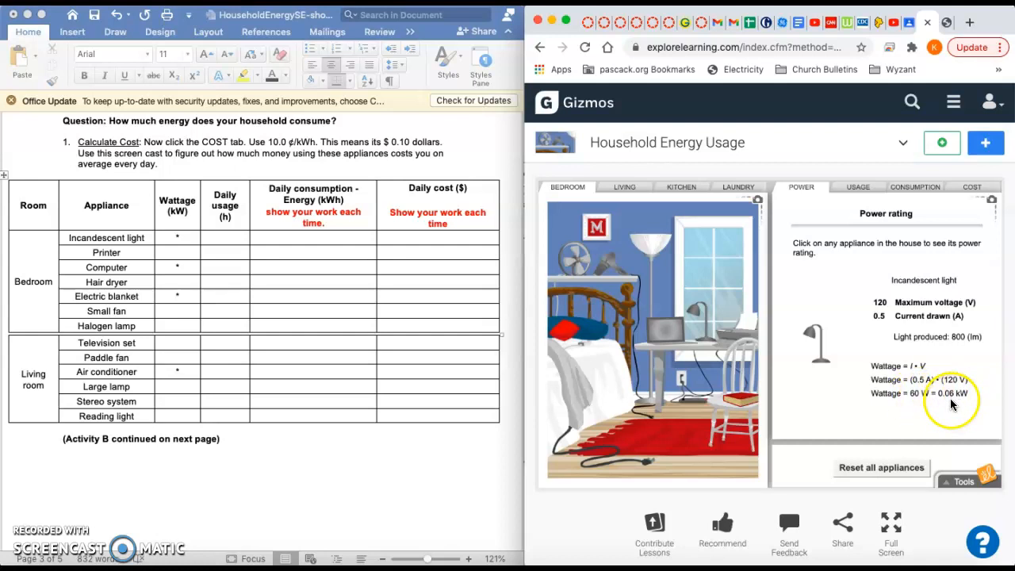
mouse_move(193, 230)
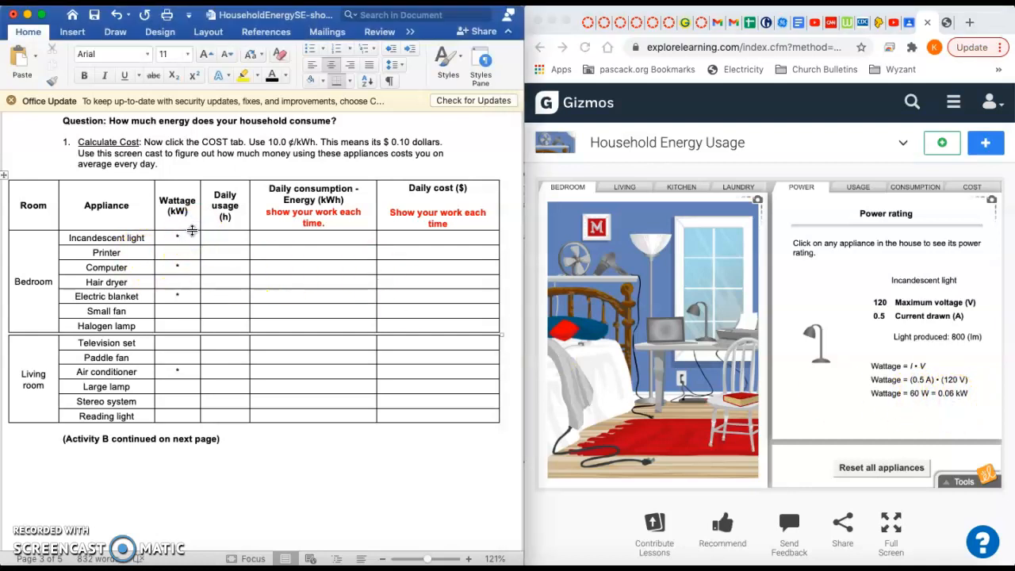
type(".06")
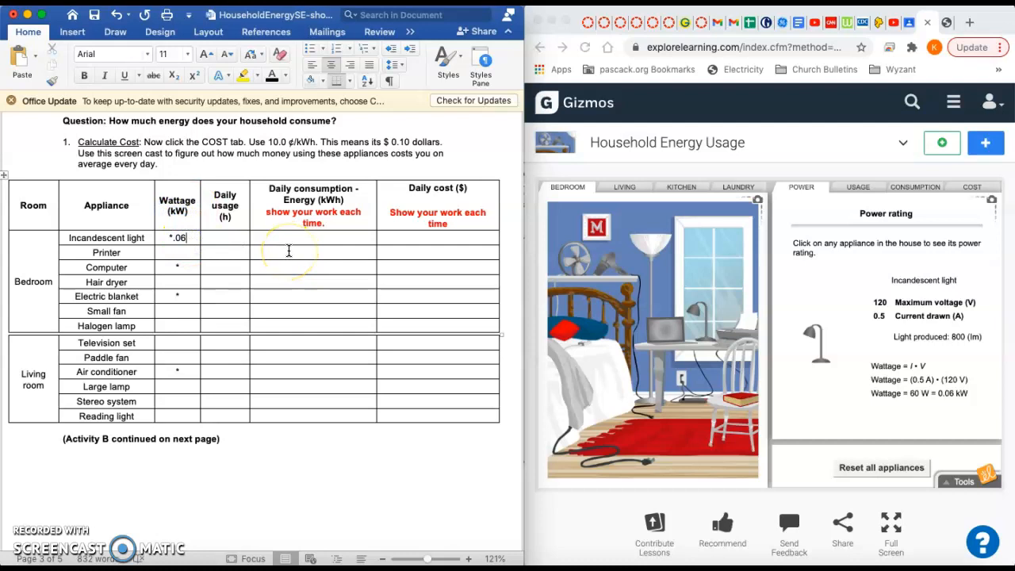
Step: Enter 1.5 hours in the incandescent light's Daily usage cell
left_click(186, 204)
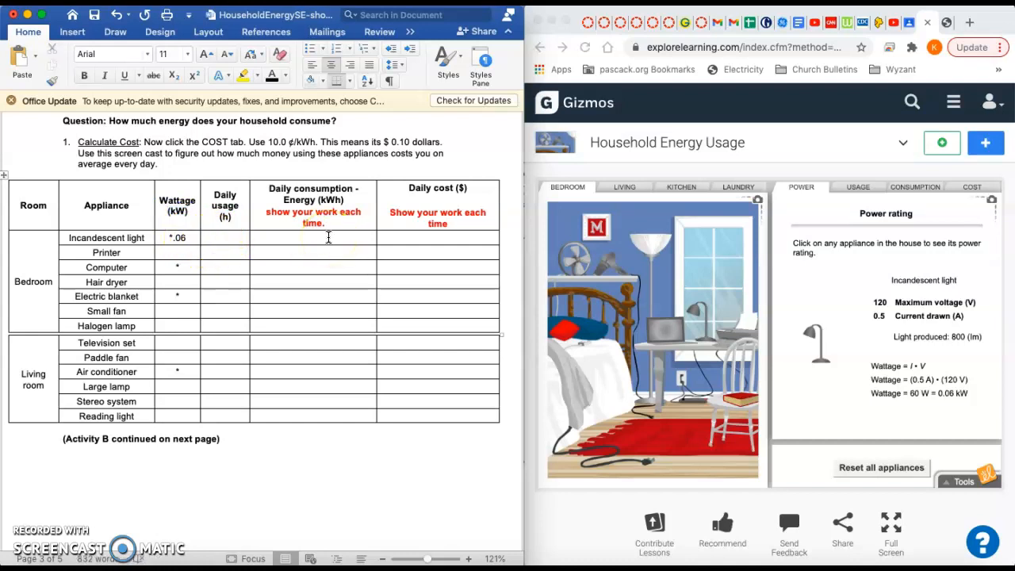
left_click(225, 238)
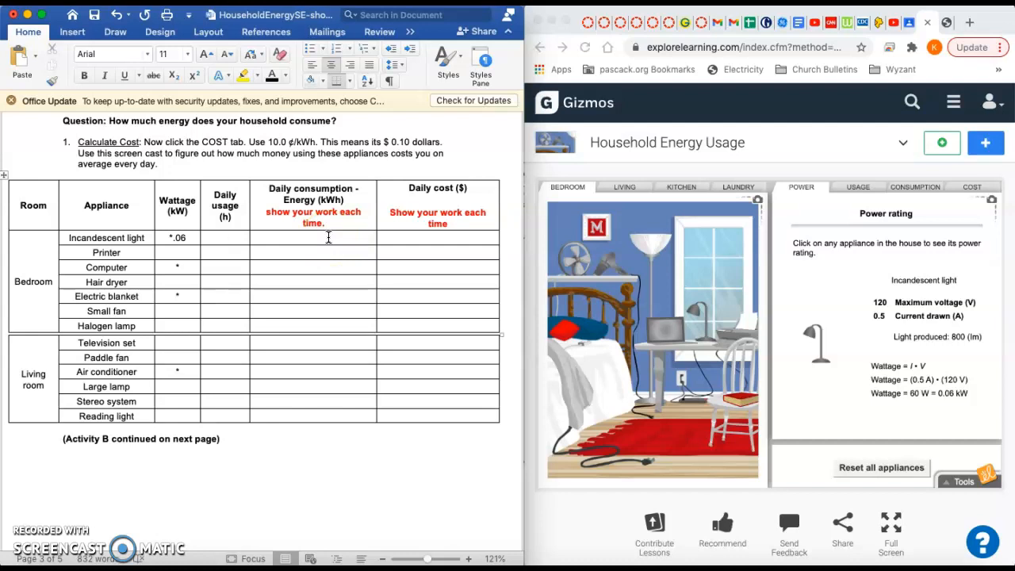
left_click(226, 238)
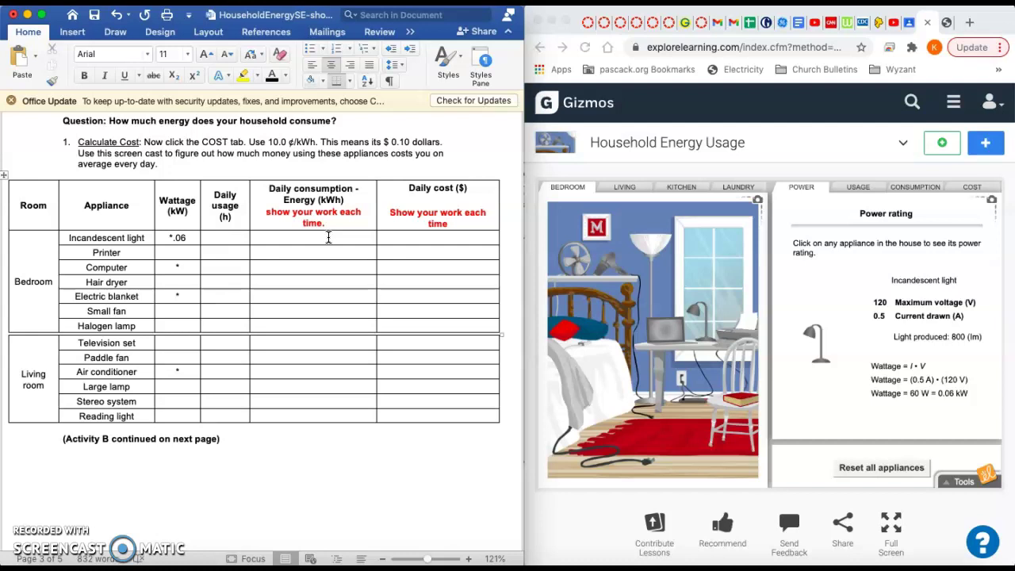
left_click(226, 237)
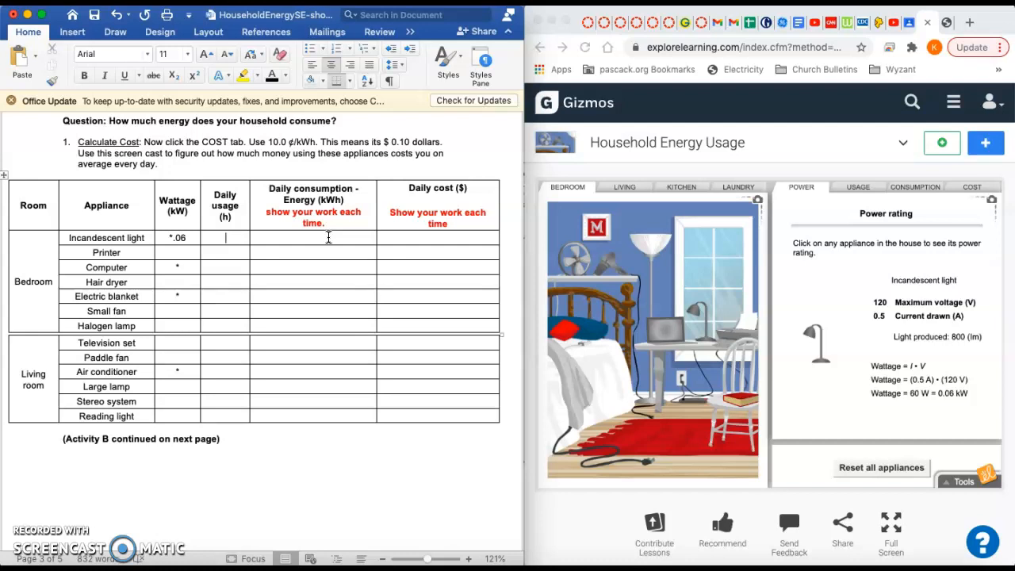
type("1.")
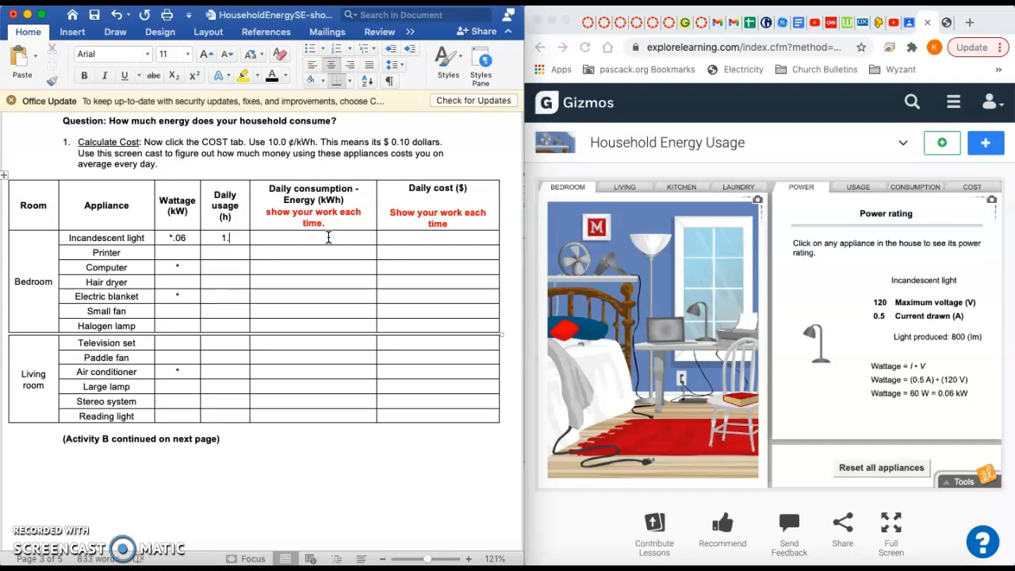
type("5")
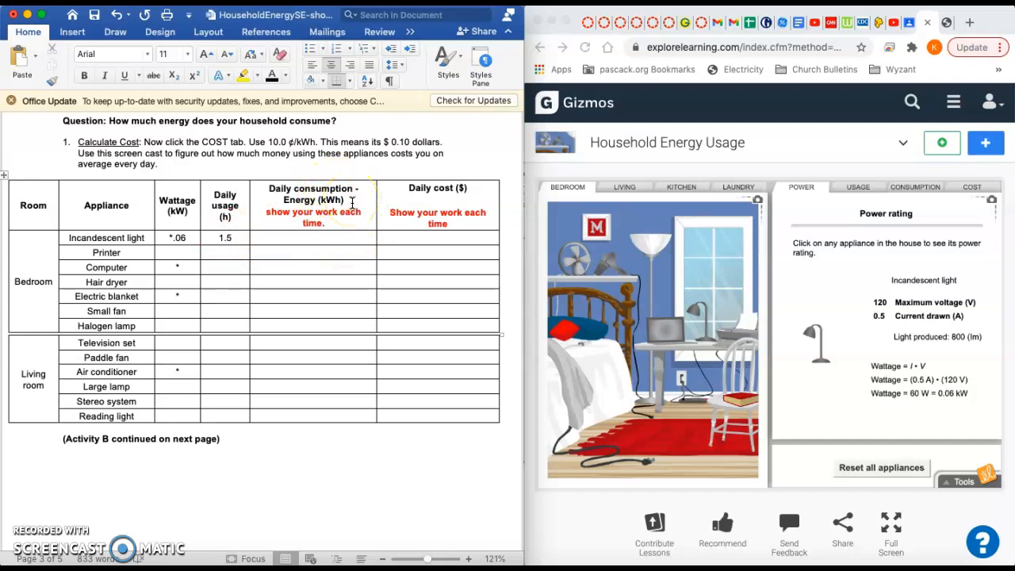
Step: Type 'kW x hours' and '.06 x 1.5 = .09' in the incandescent light's consumption cell
type("k")
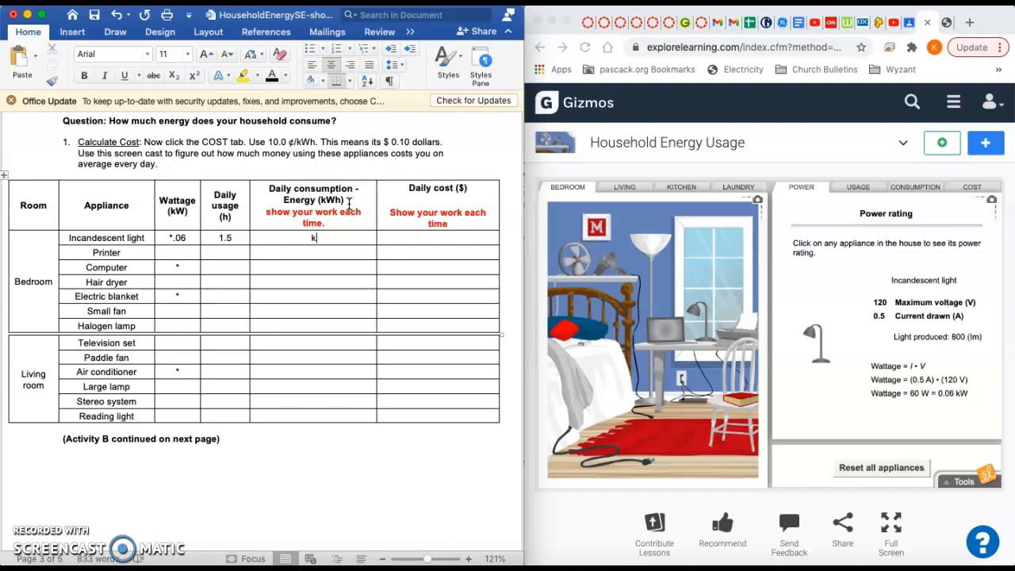
type("W")
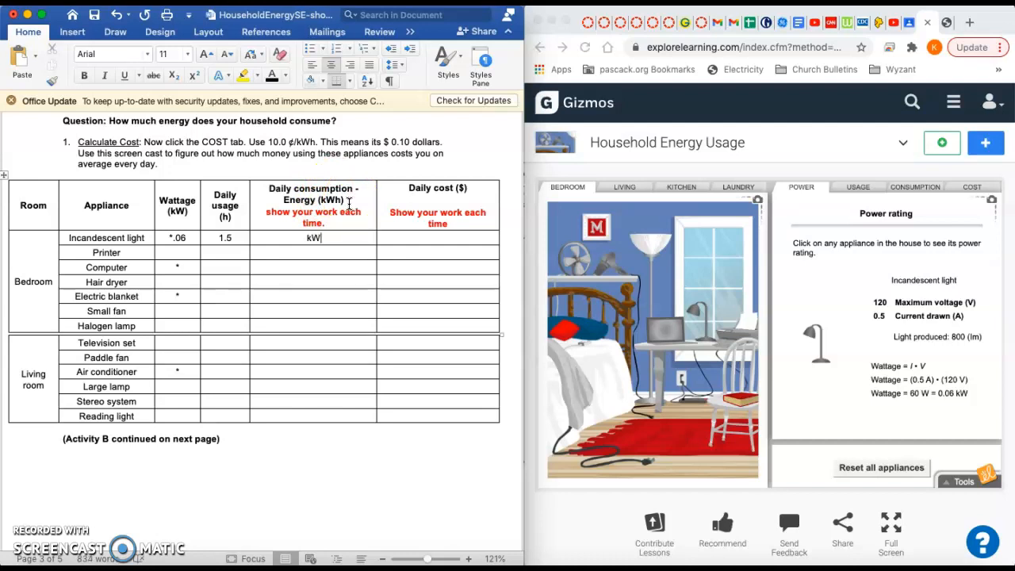
type("x")
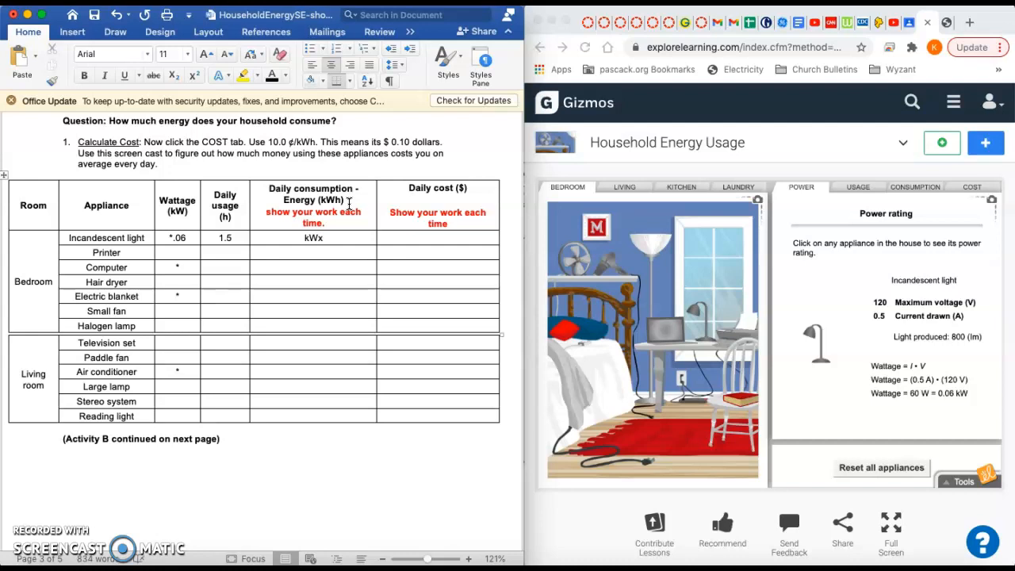
type("ho")
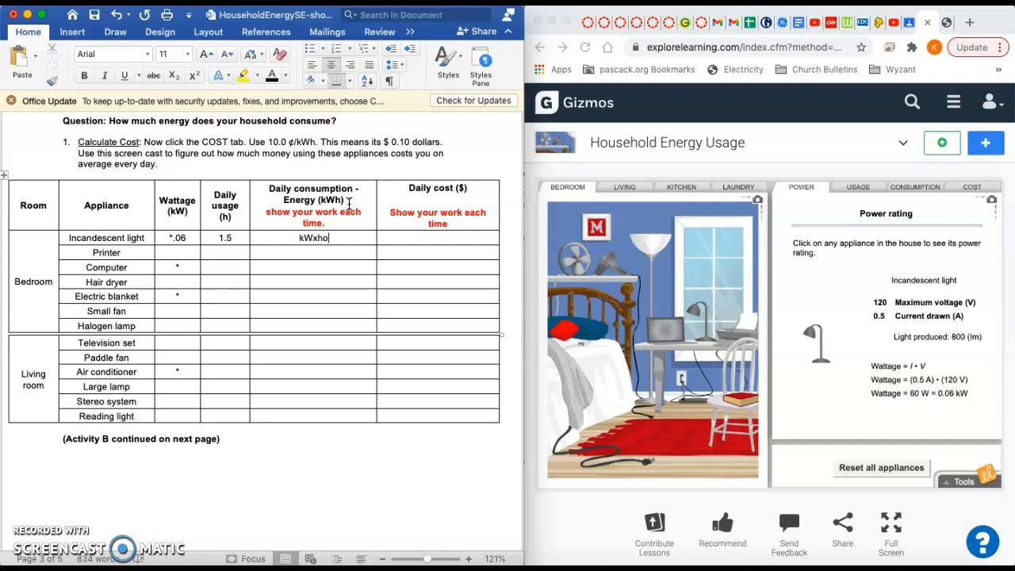
type("urs")
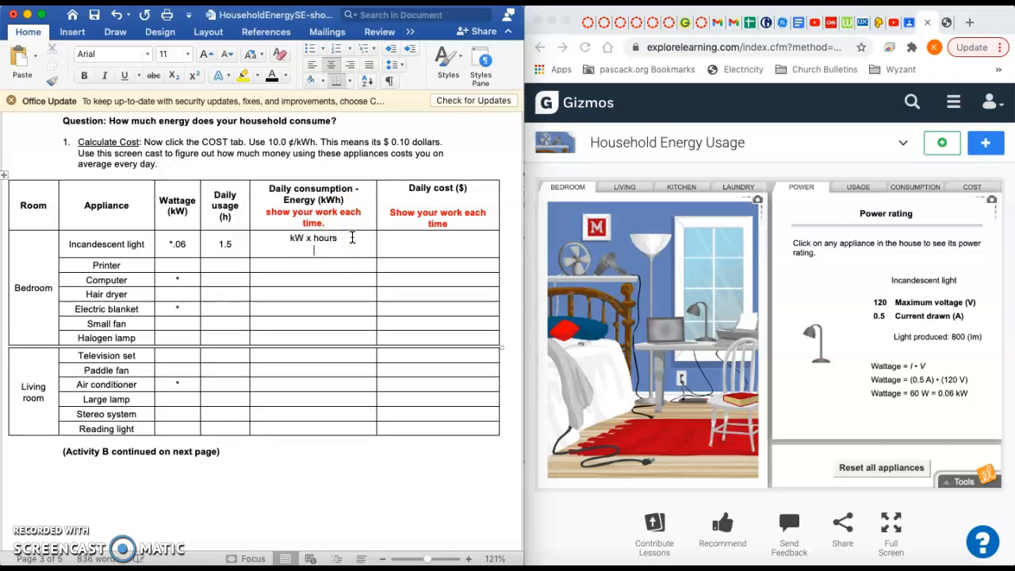
type(".06")
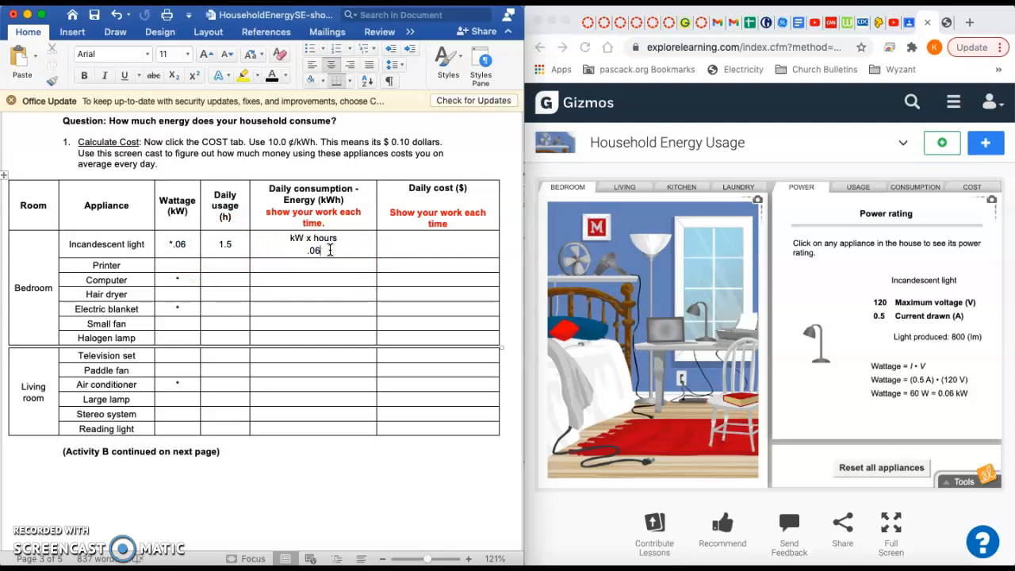
type("x")
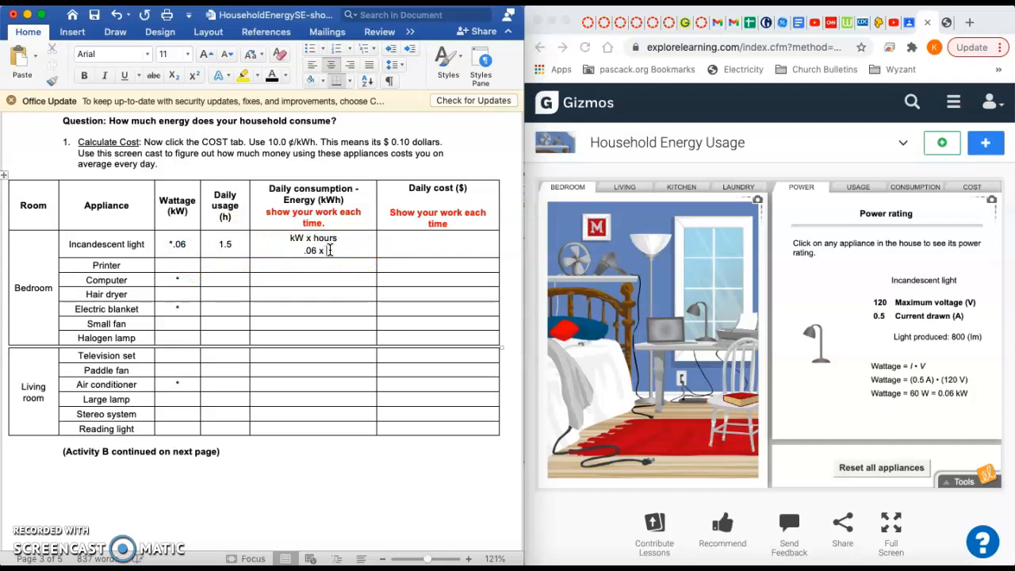
type("1.")
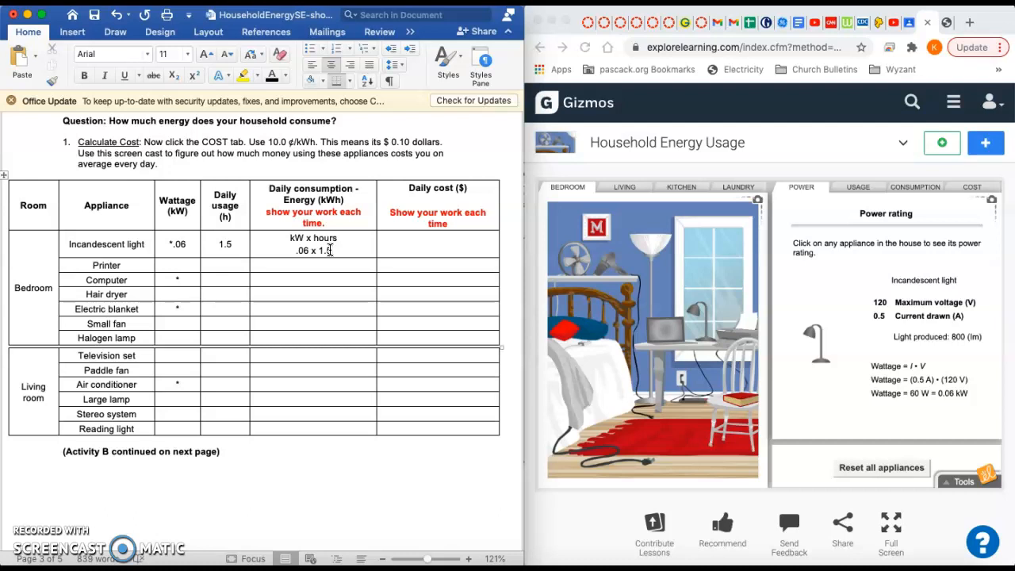
type("5")
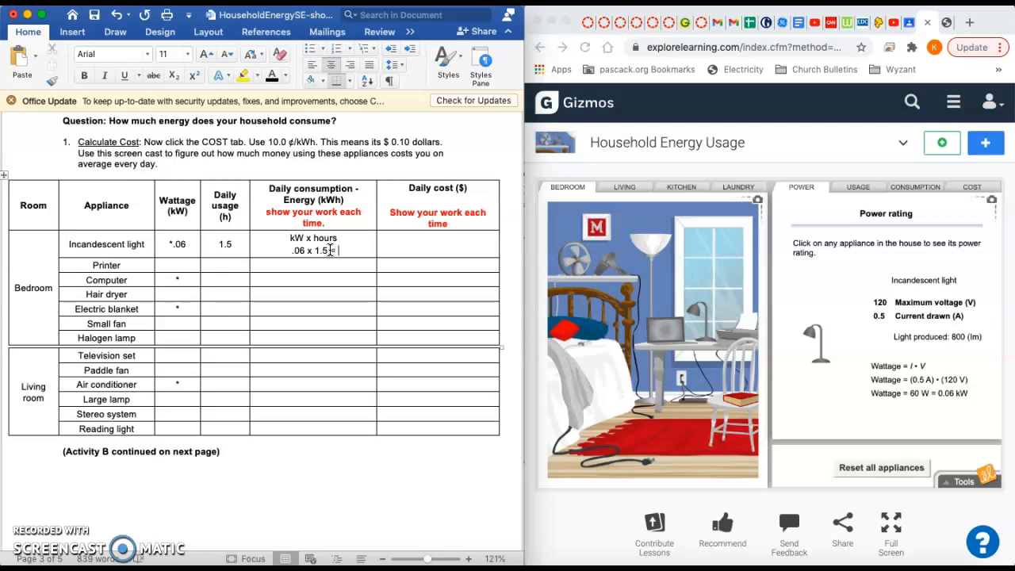
type("= .0")
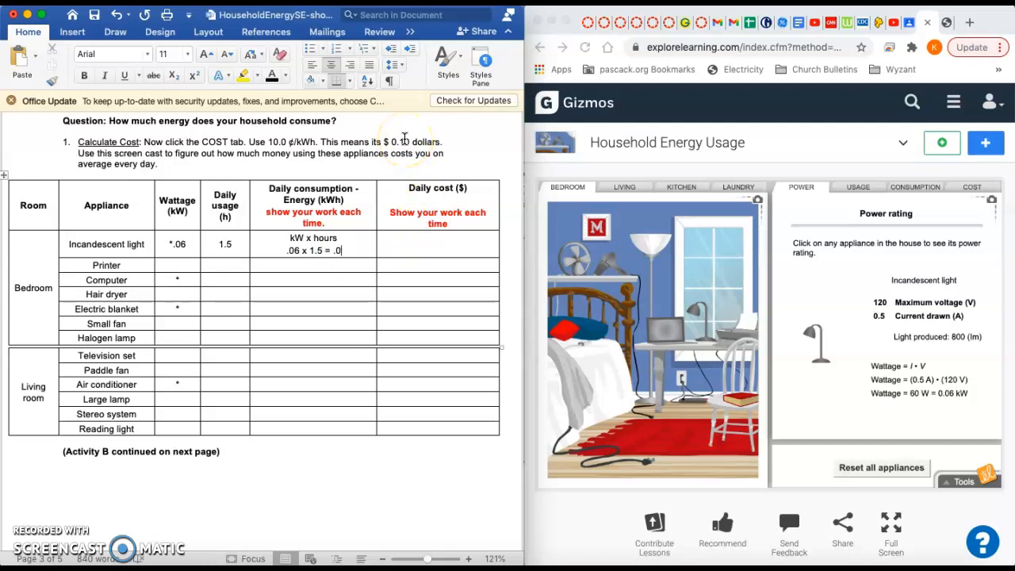
type("9")
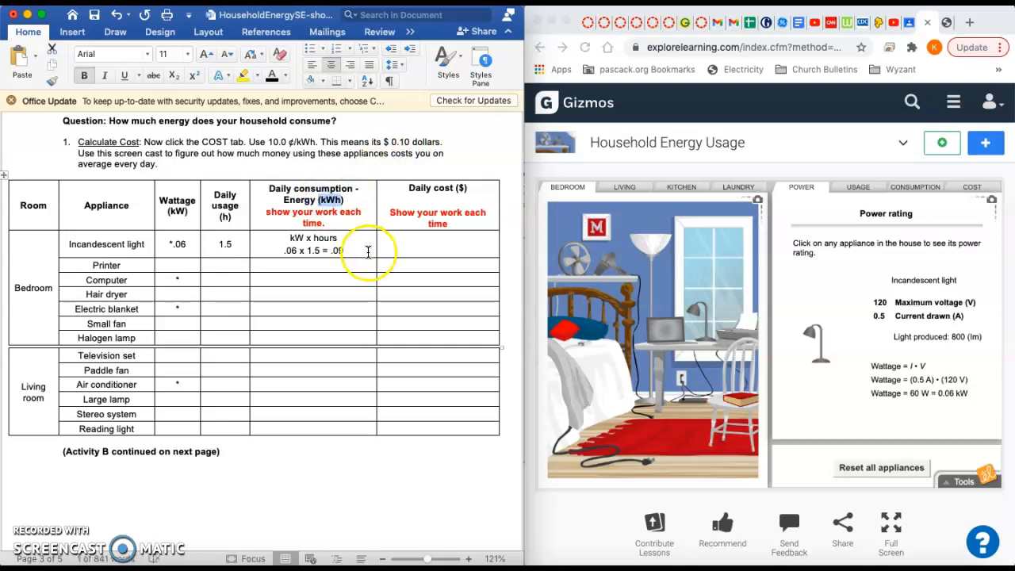
type("9")
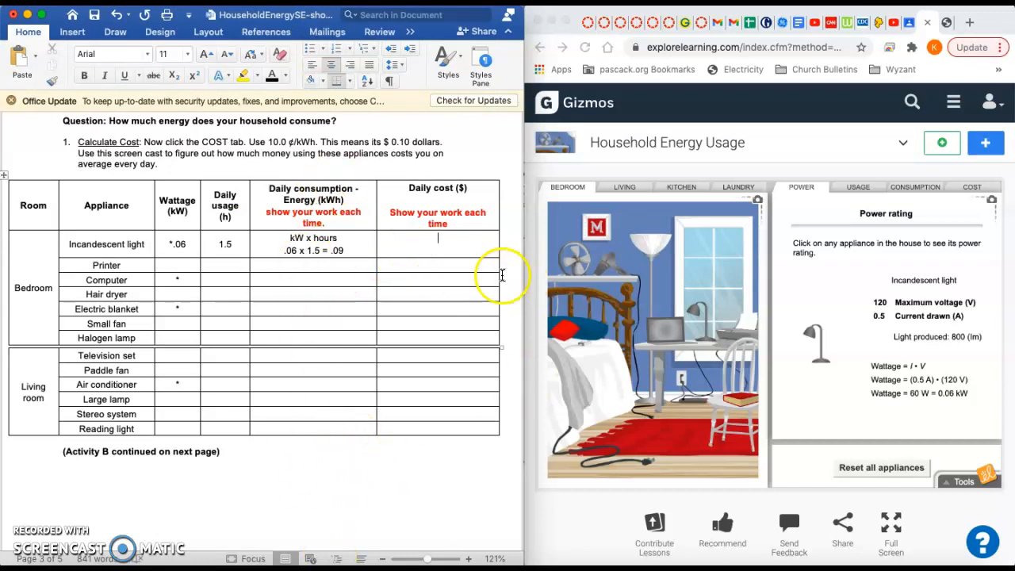
mouse_move(460, 242)
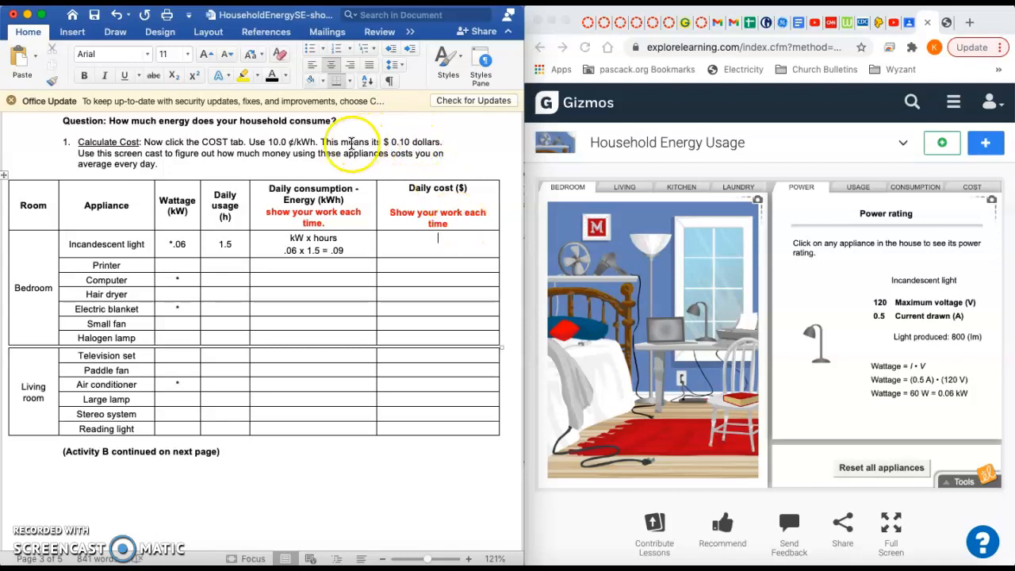
mouse_move(250, 146)
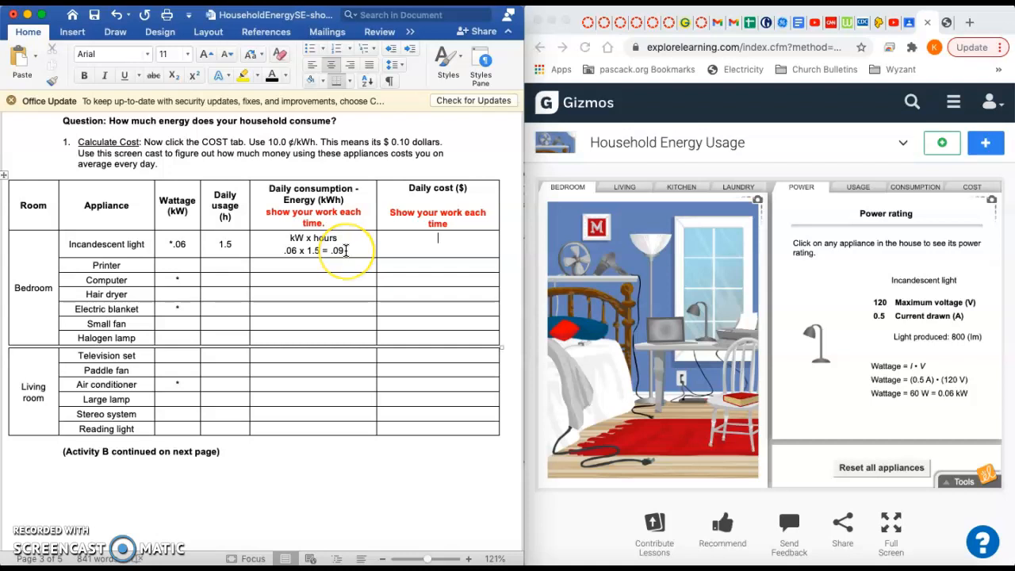
Step: Type '.09 x 0.10$ = .009 $' in the incandescent light's Daily cost cell
type(".09 x")
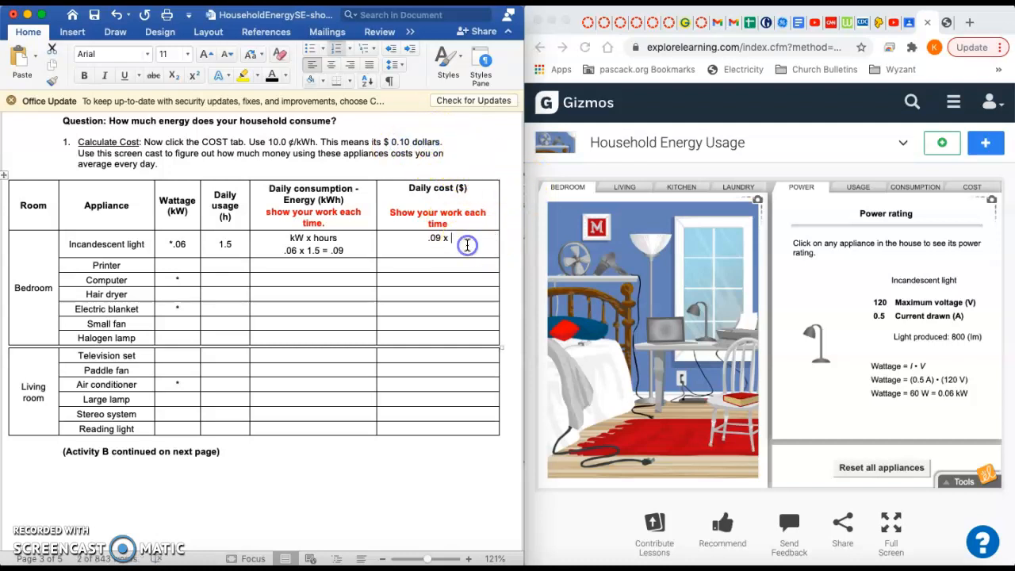
type("0.10")
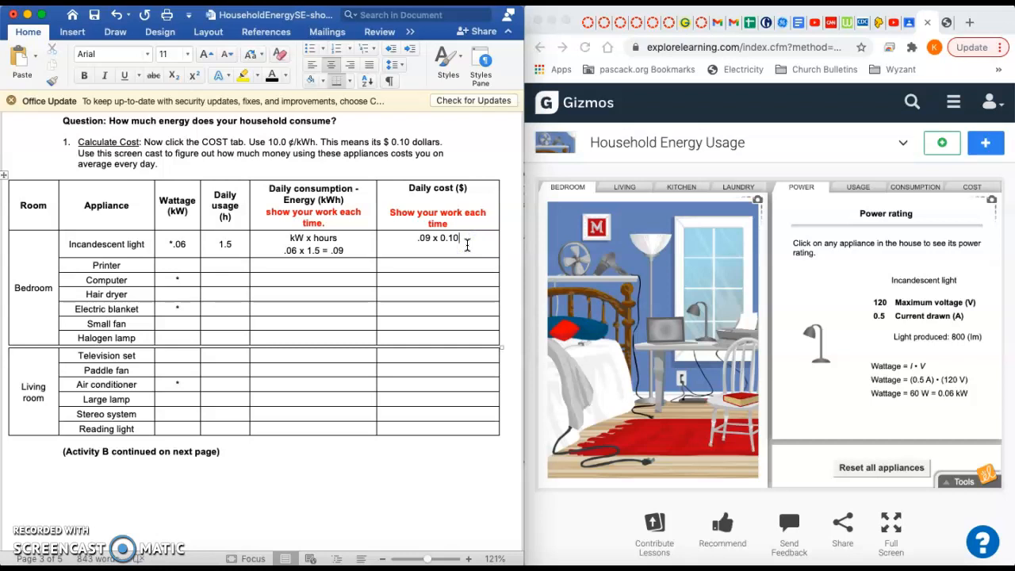
type("do")
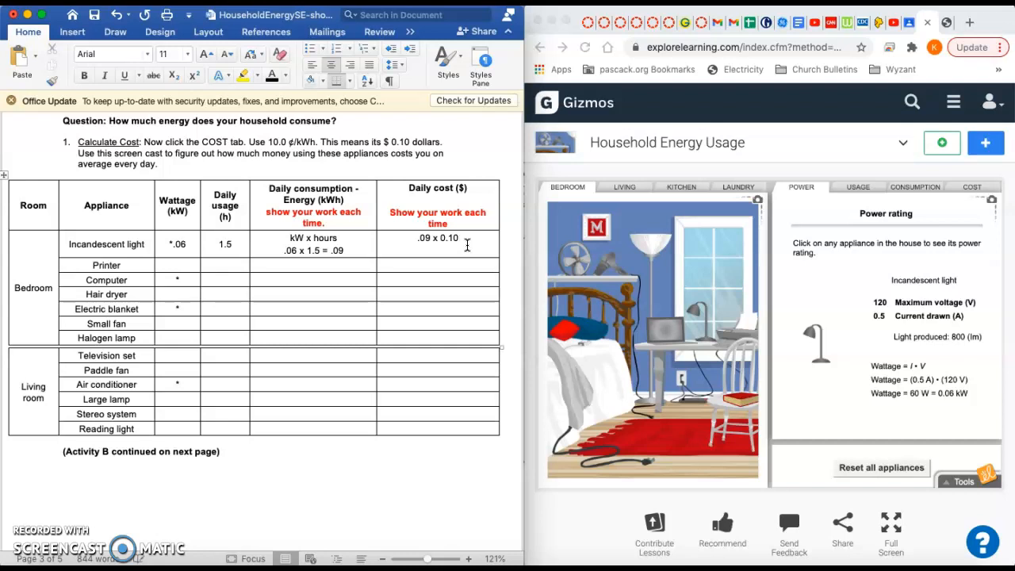
type("$ = .00")
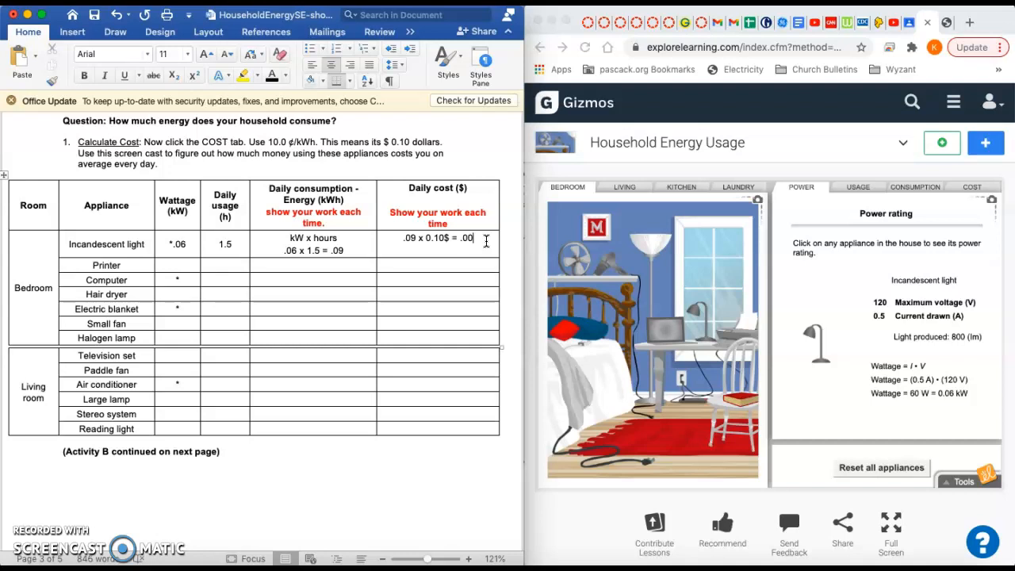
type("9")
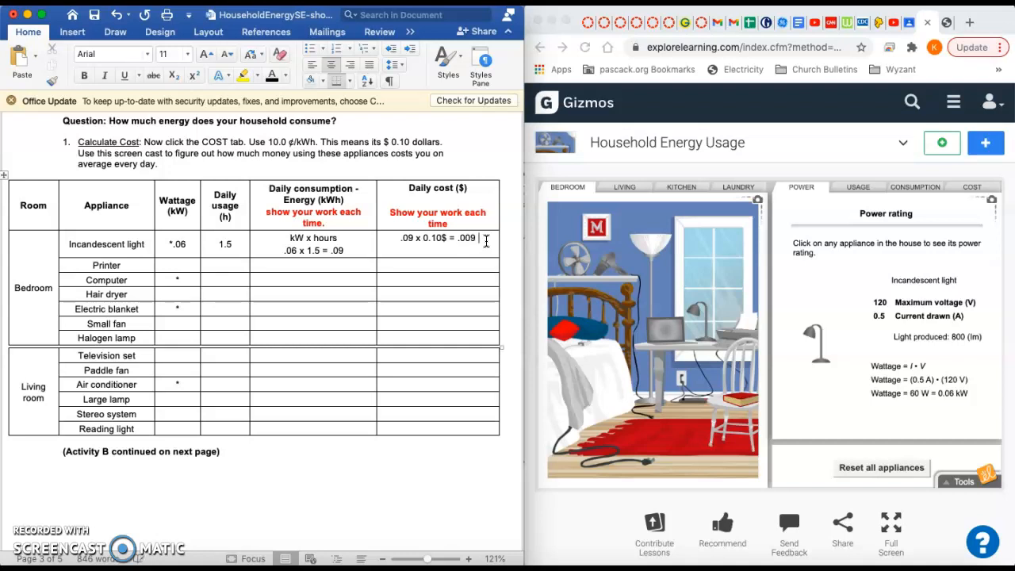
type("9")
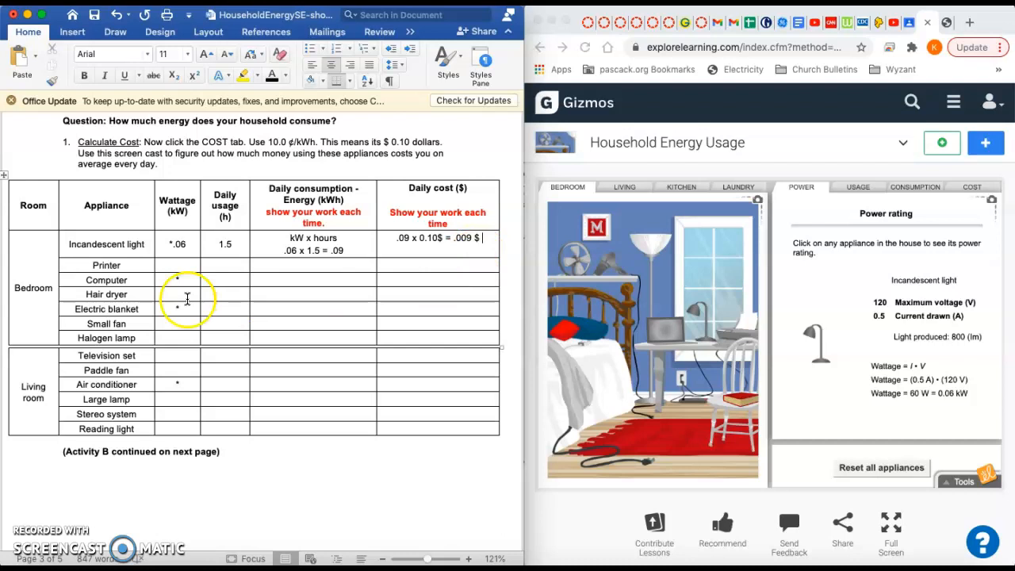
mouse_move(275, 294)
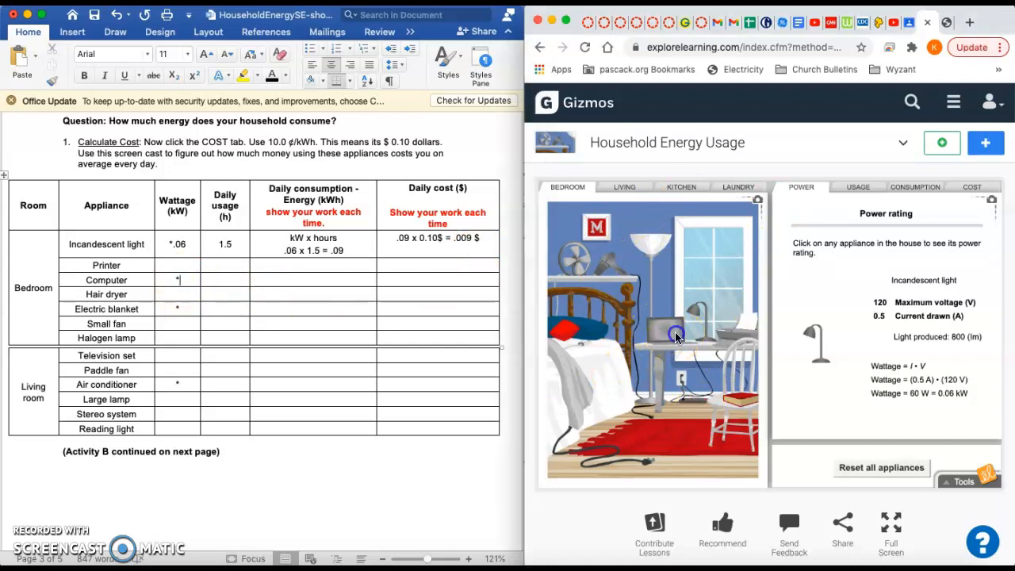
Step: Check the laptop's power rating in the Gizmo and enter 0.108 as the computer's wattage
left_click(673, 333)
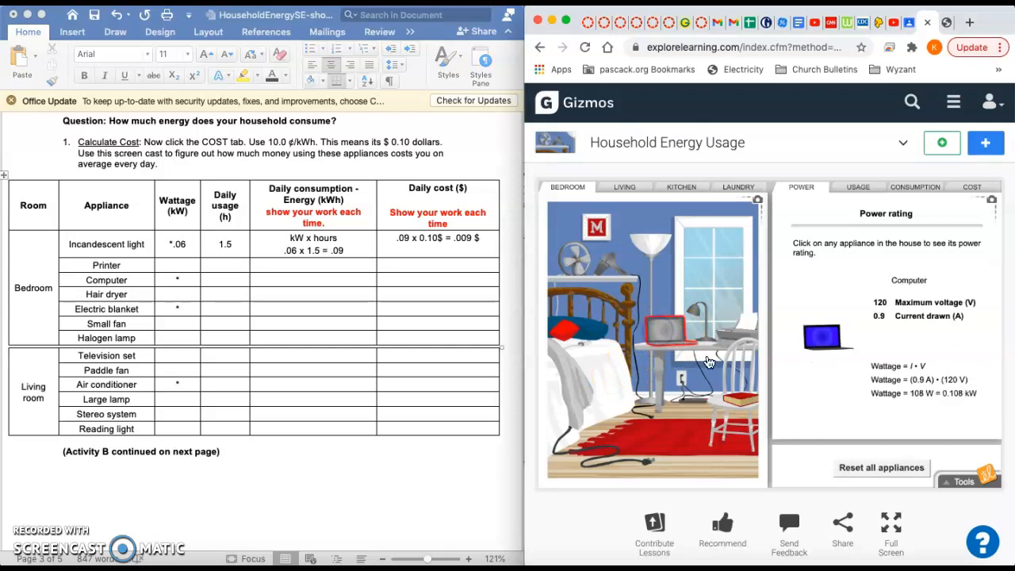
mouse_move(977, 398)
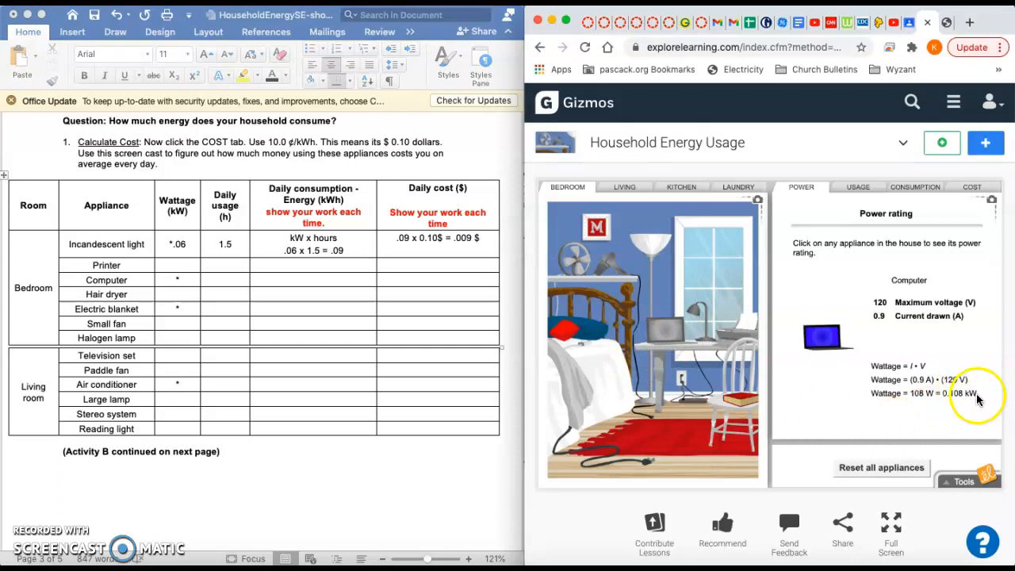
mouse_move(163, 303)
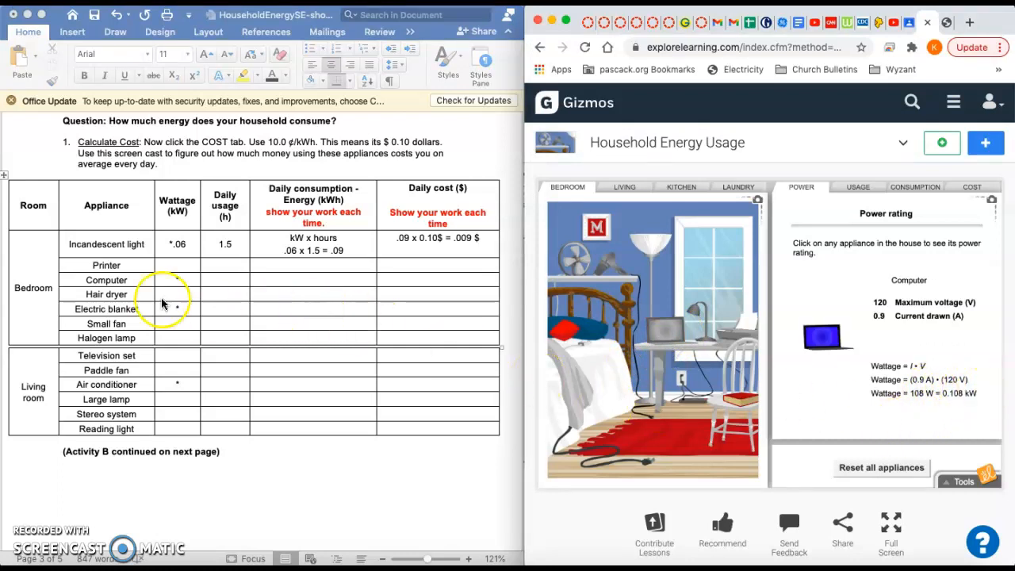
left_click(225, 278)
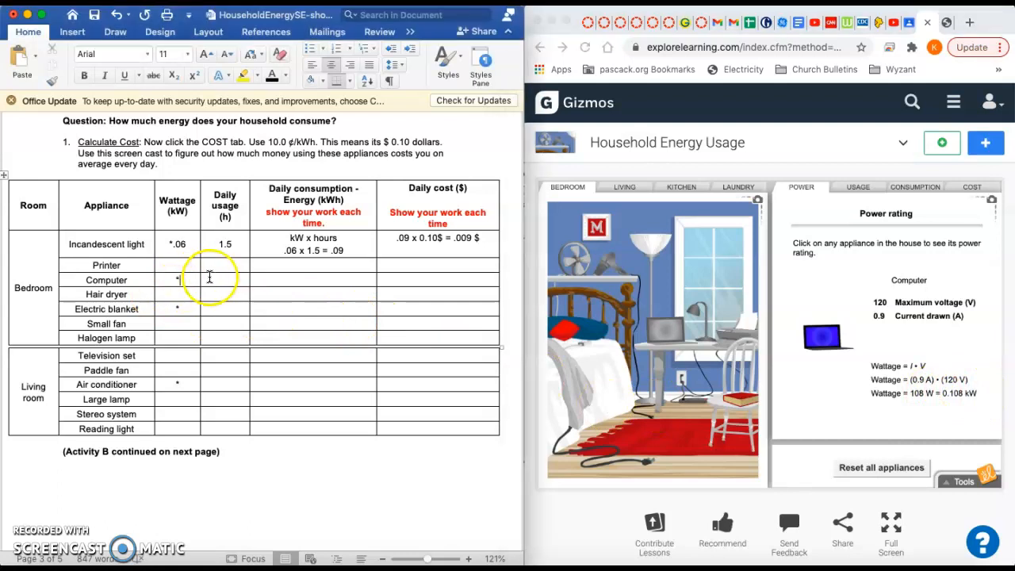
type("*0.10")
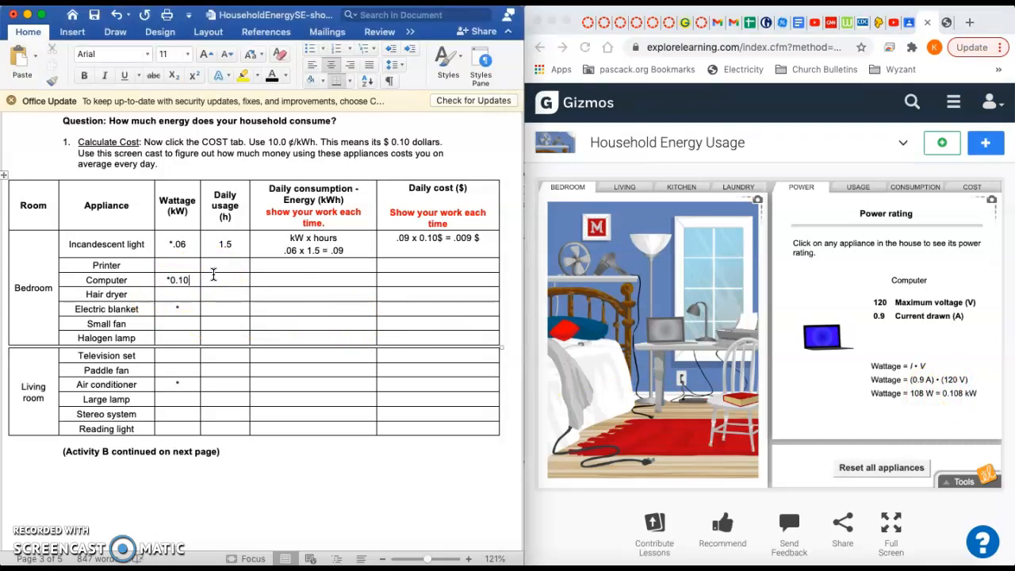
type("8")
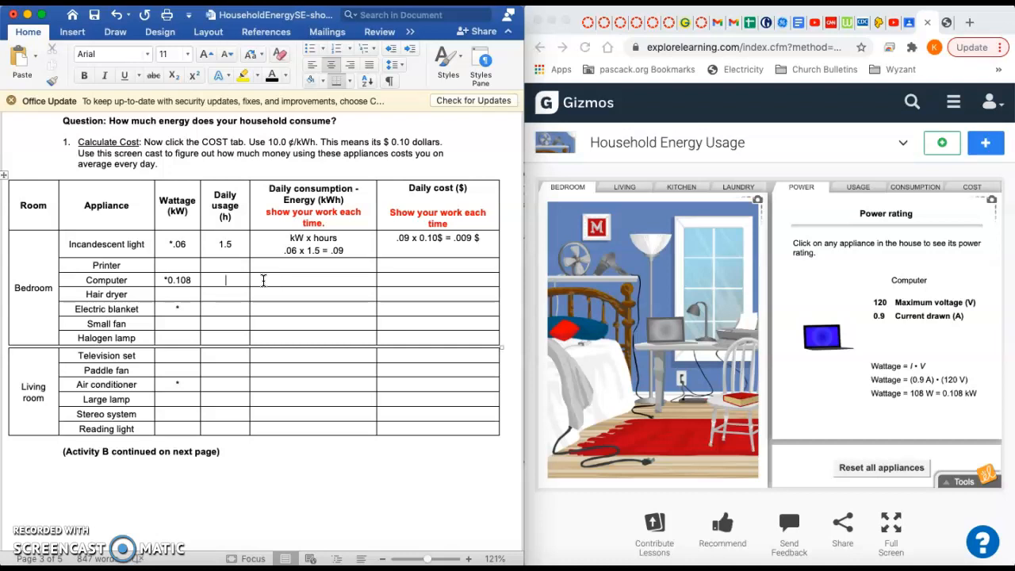
Step: Enter '45 min/60 = .75' in the computer's Daily usage cell
left_click(226, 279)
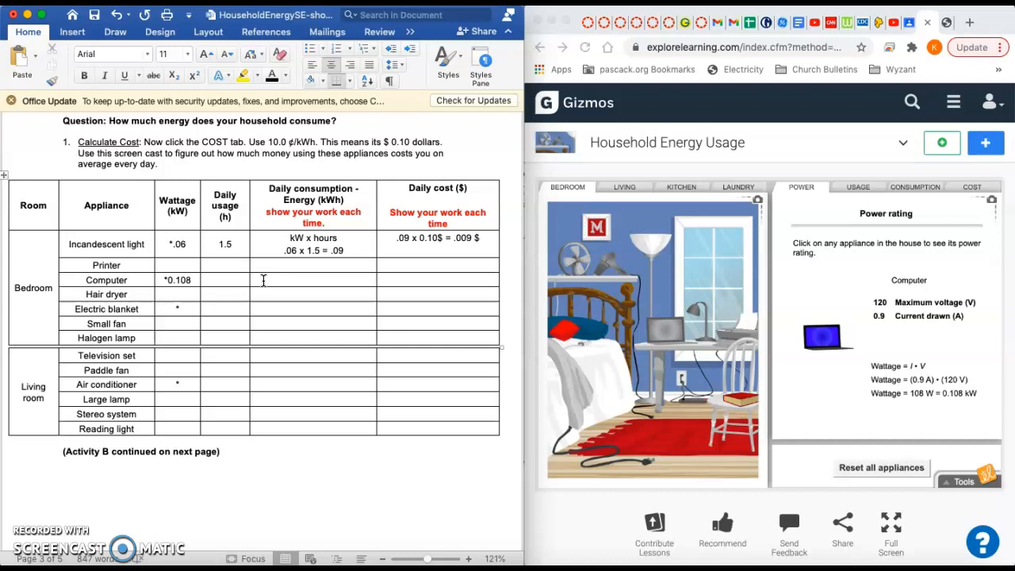
left_click(238, 279)
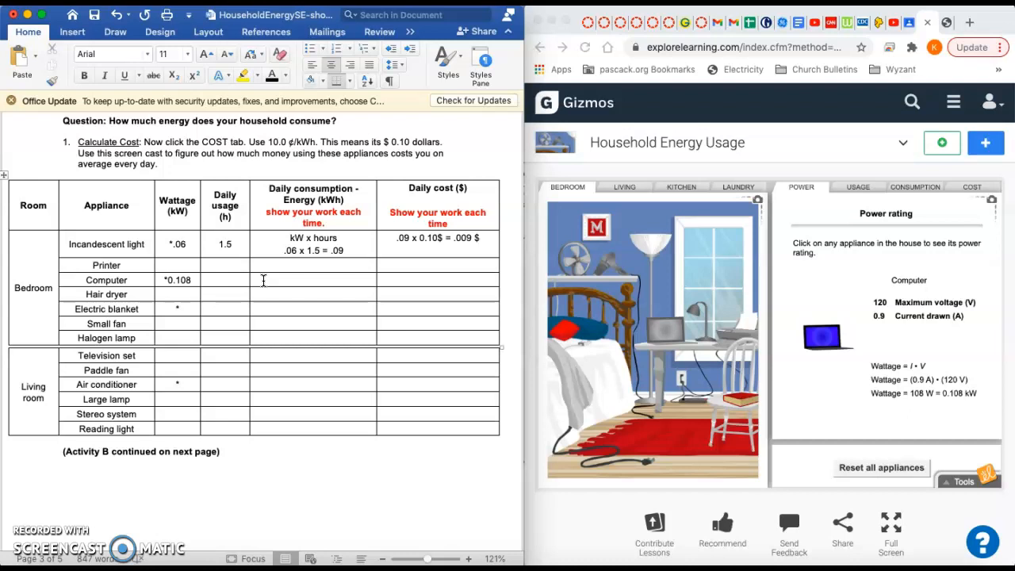
type(".75")
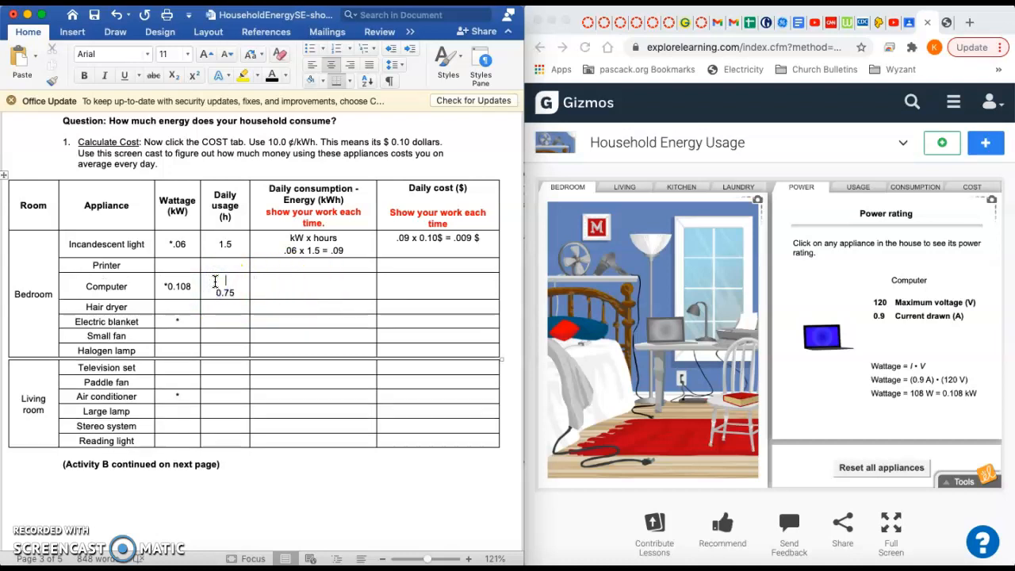
type("45")
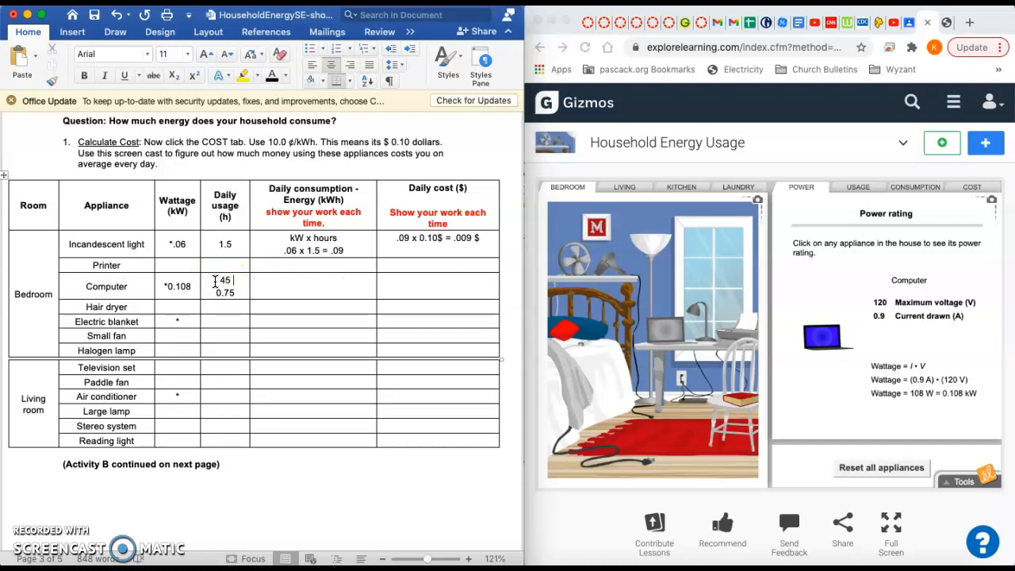
type("min/60 =")
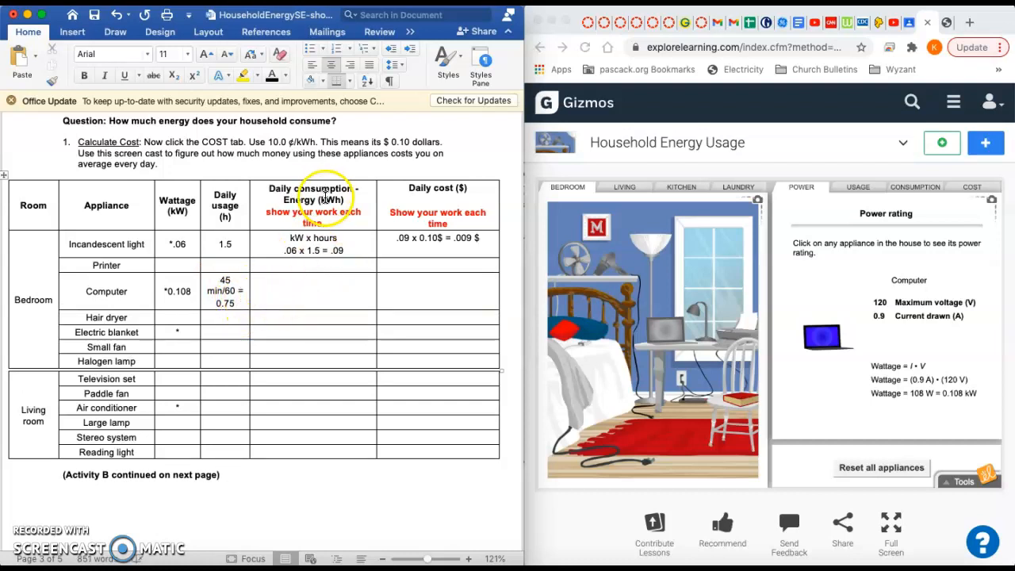
Step: Type '.108 x .75 = .081' in the computer's Daily consumption cell
left_click(313, 291)
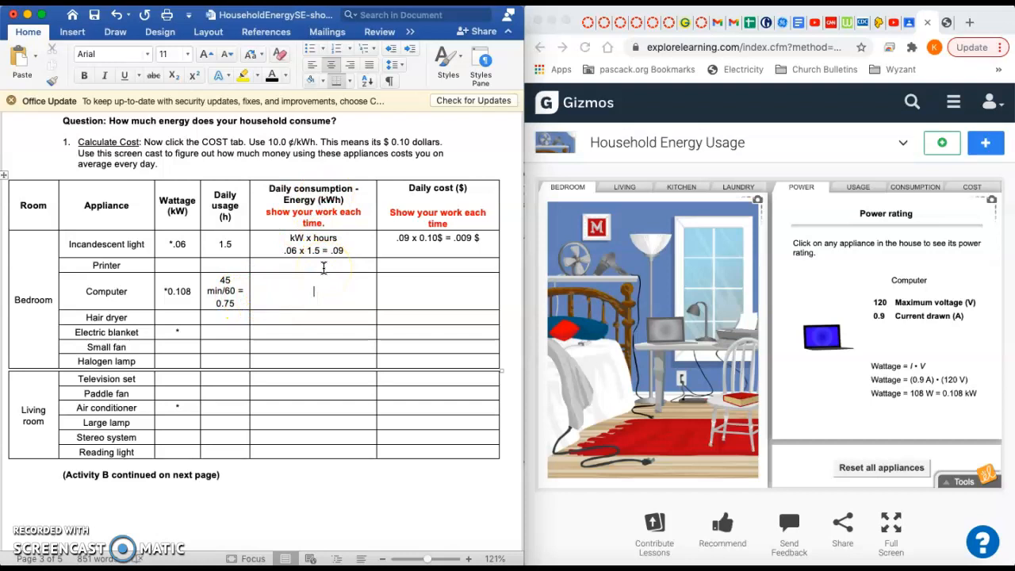
type(".108")
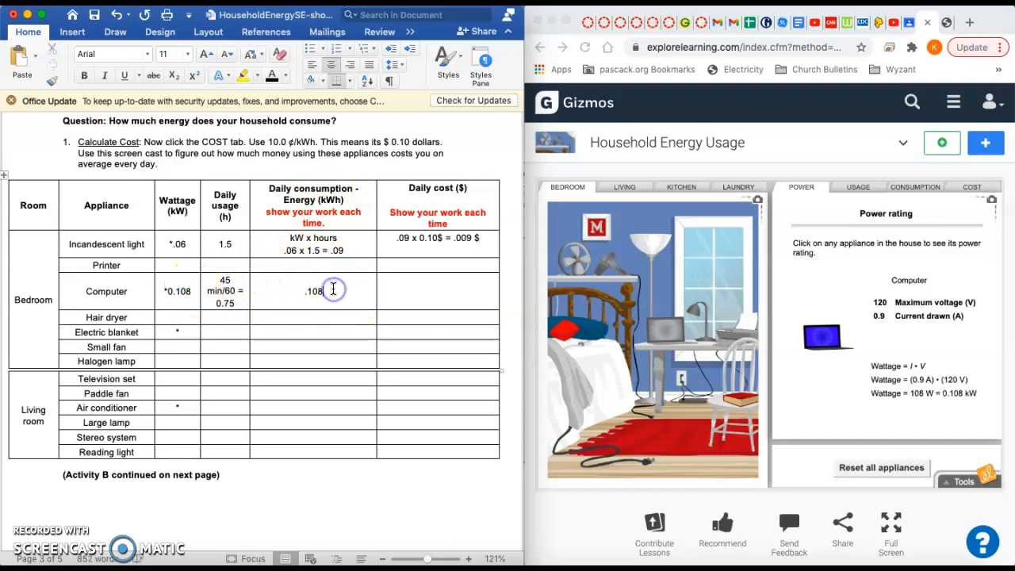
type("x")
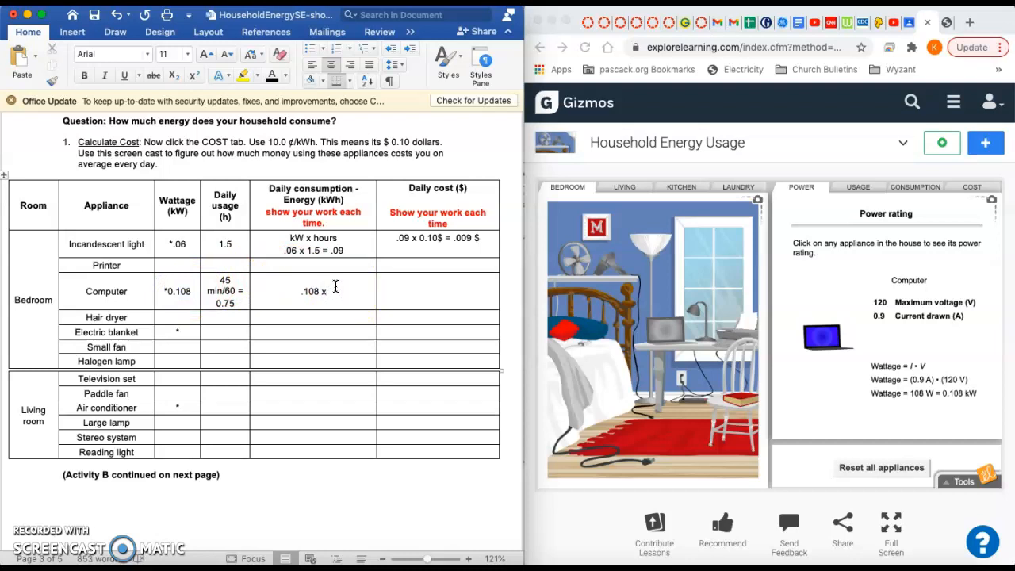
type(".75")
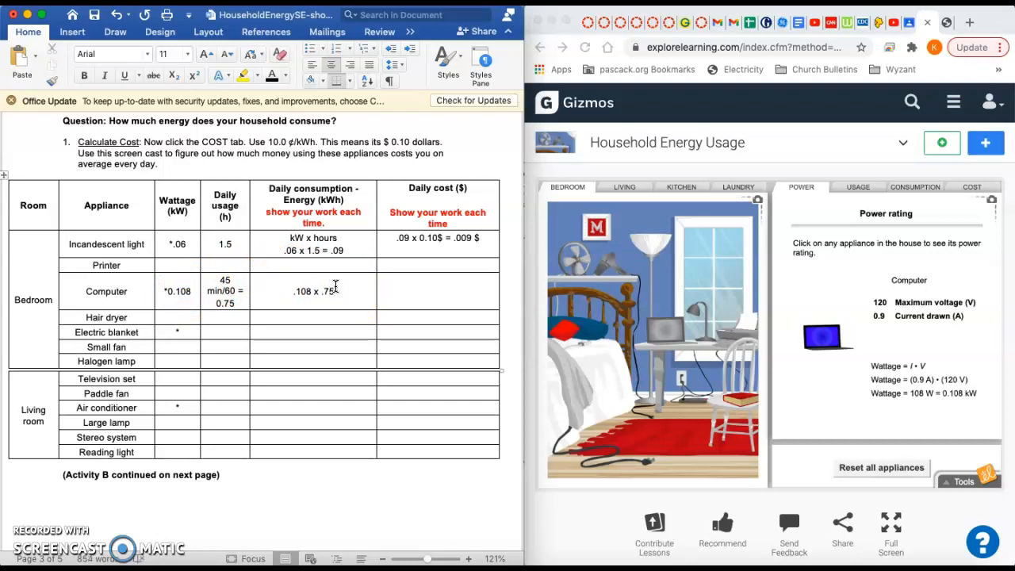
mouse_move(366, 297)
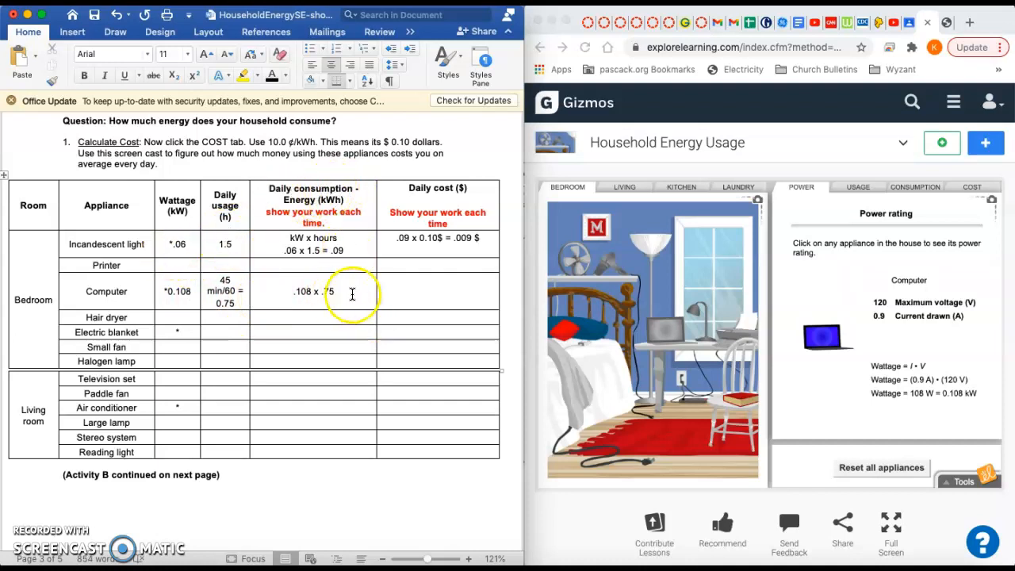
type("=")
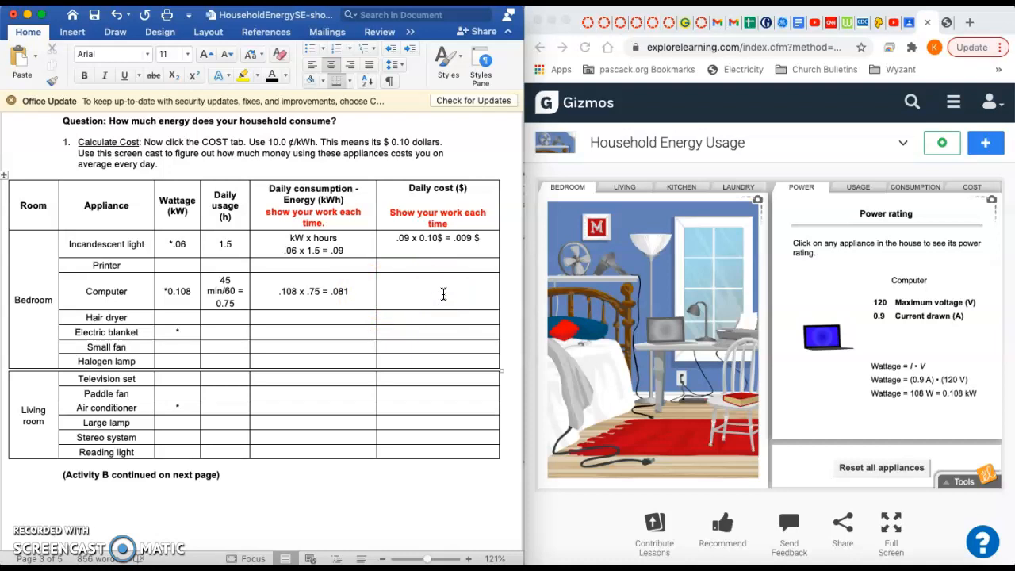
Step: Type '.081 x .10$ = .0081 $' in the computer's Daily cost cell
type(".081 x")
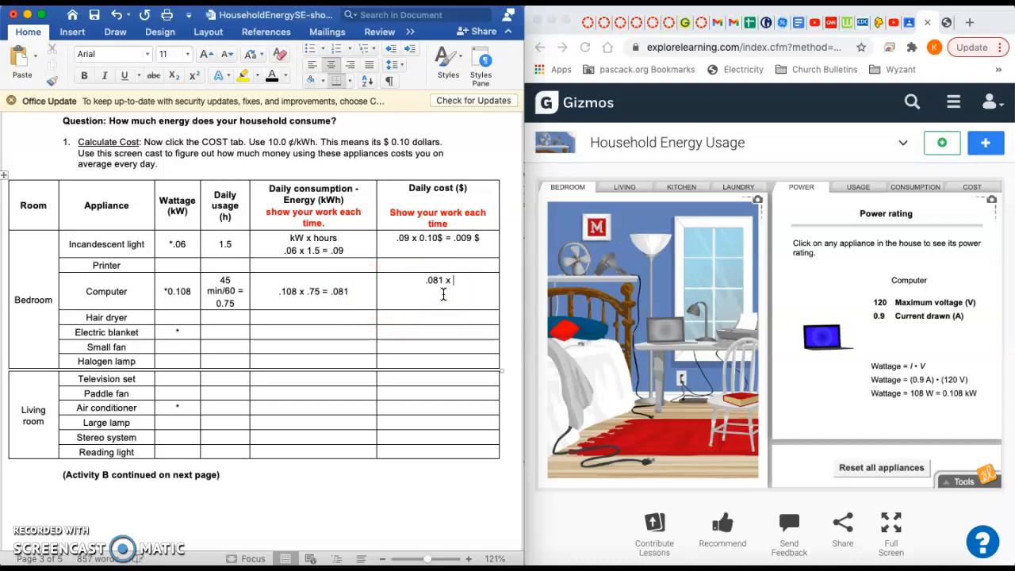
type(".10$ = .00")
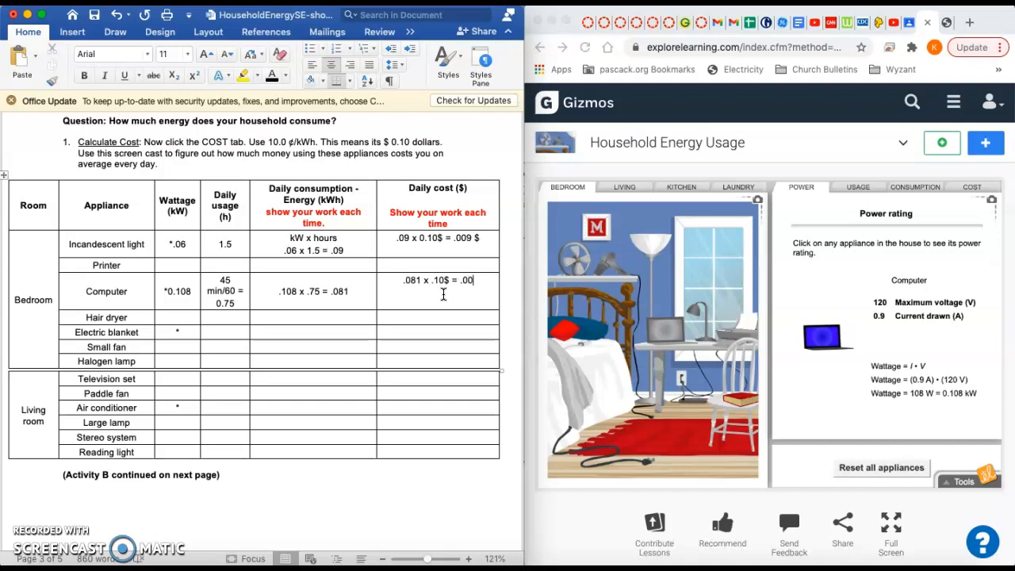
type("81")
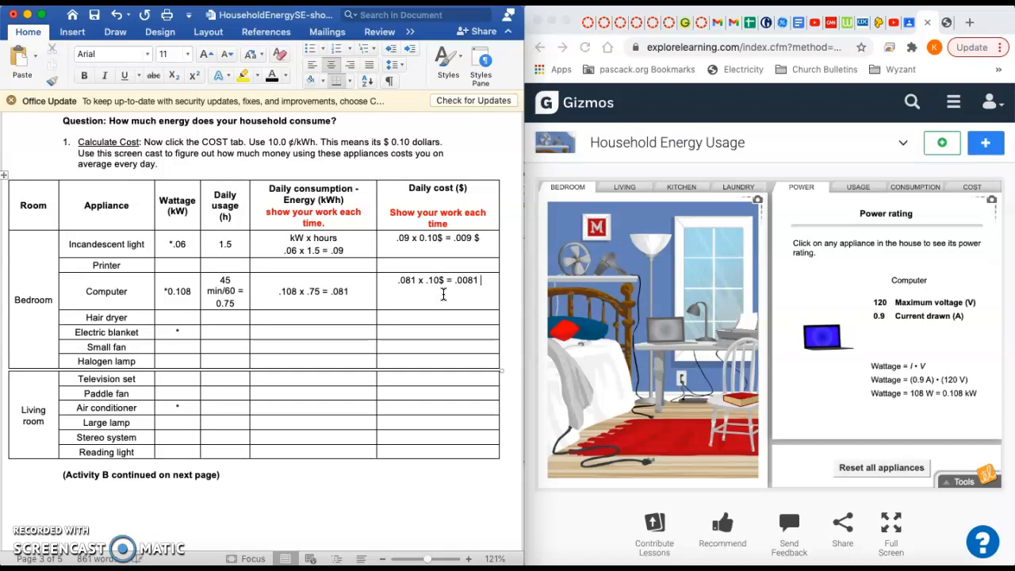
type("$")
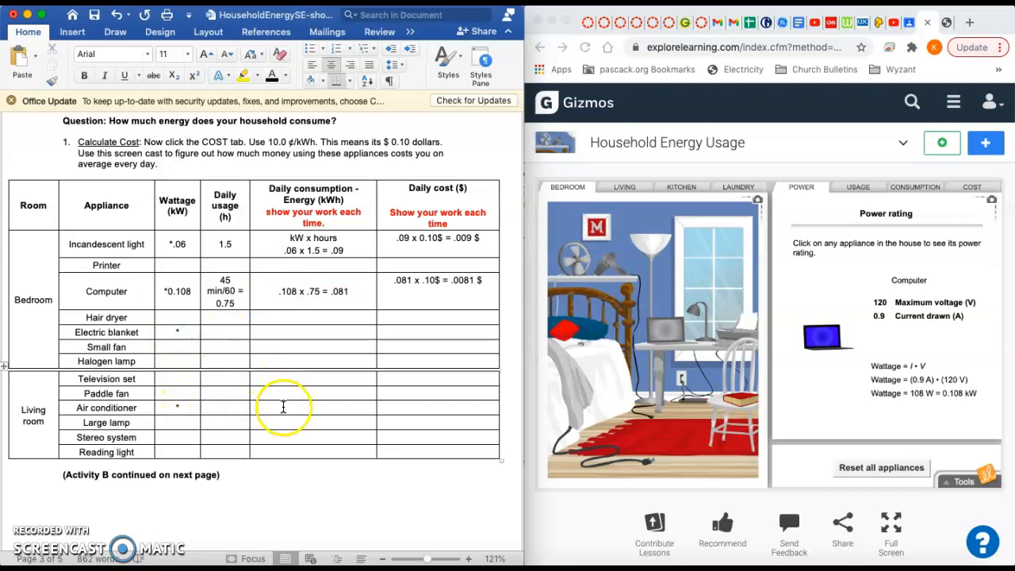
mouse_move(634, 182)
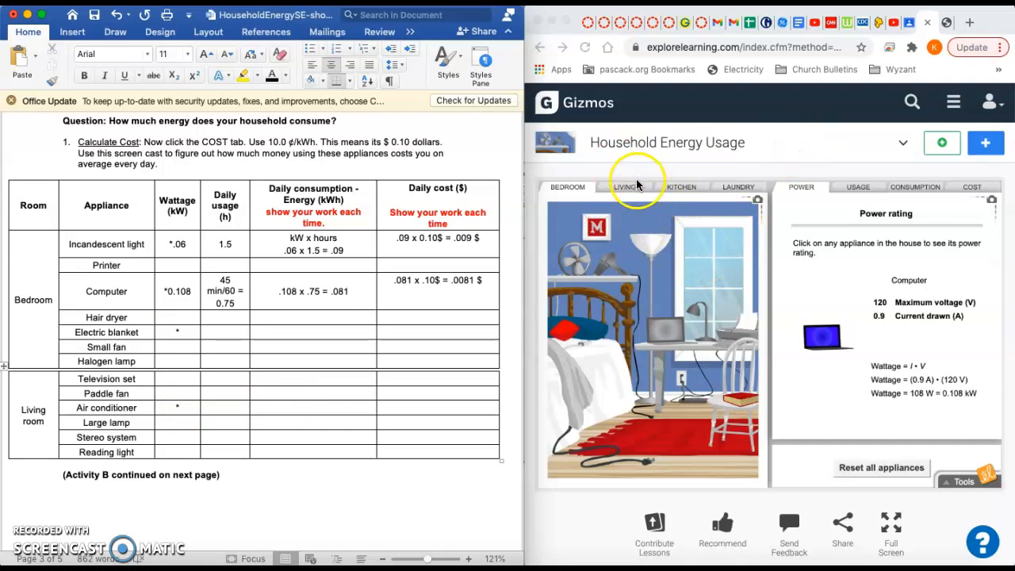
mouse_move(634, 193)
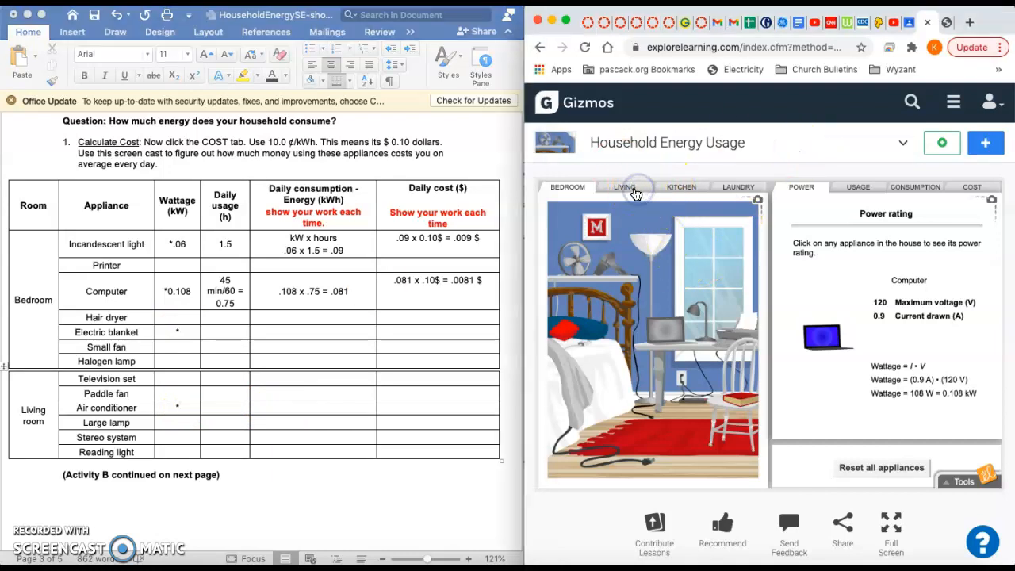
Step: Switch the Gizmo to the living room, read the air conditioner's 0.9 kW rating, and type .9
left_click(624, 186)
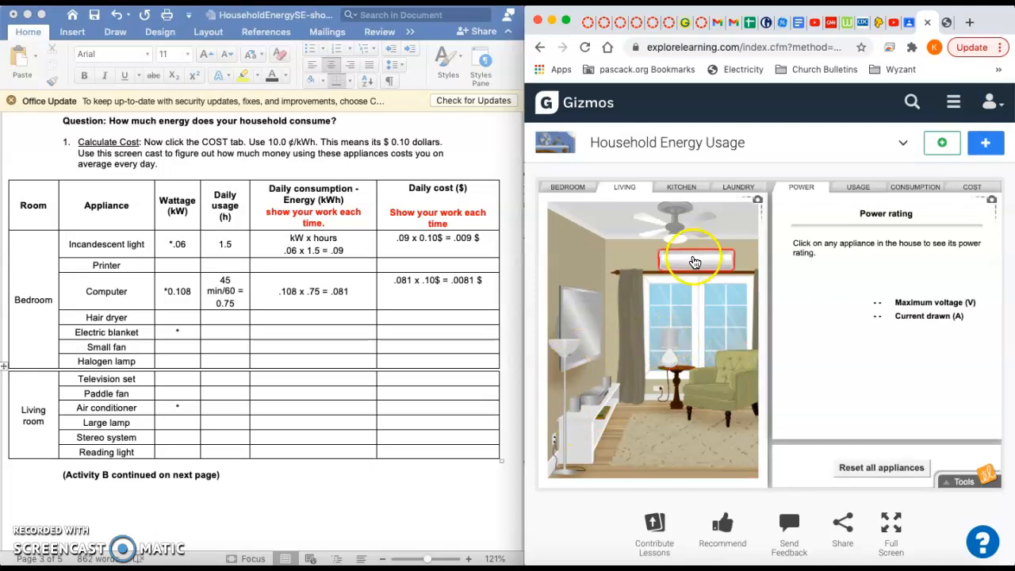
left_click(696, 260)
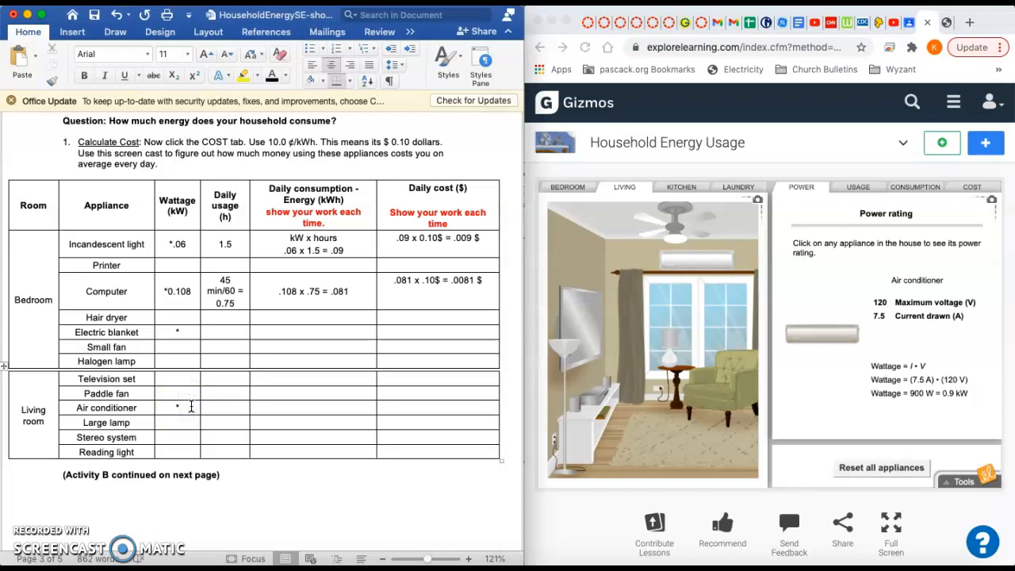
type(".9")
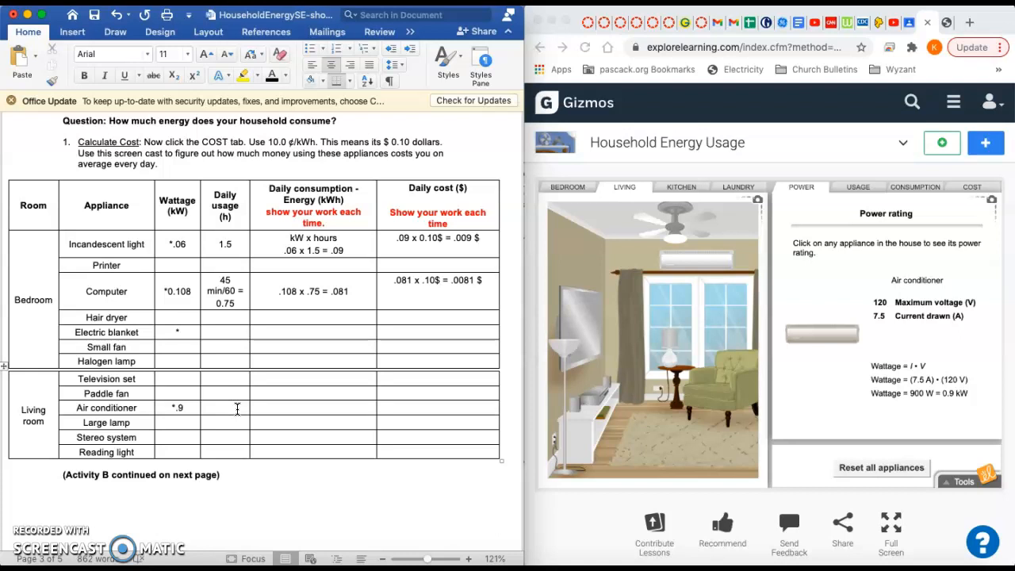
Step: Enter the air conditioner's values: .9 kW wattage and 2.5 hours daily usage
type("10")
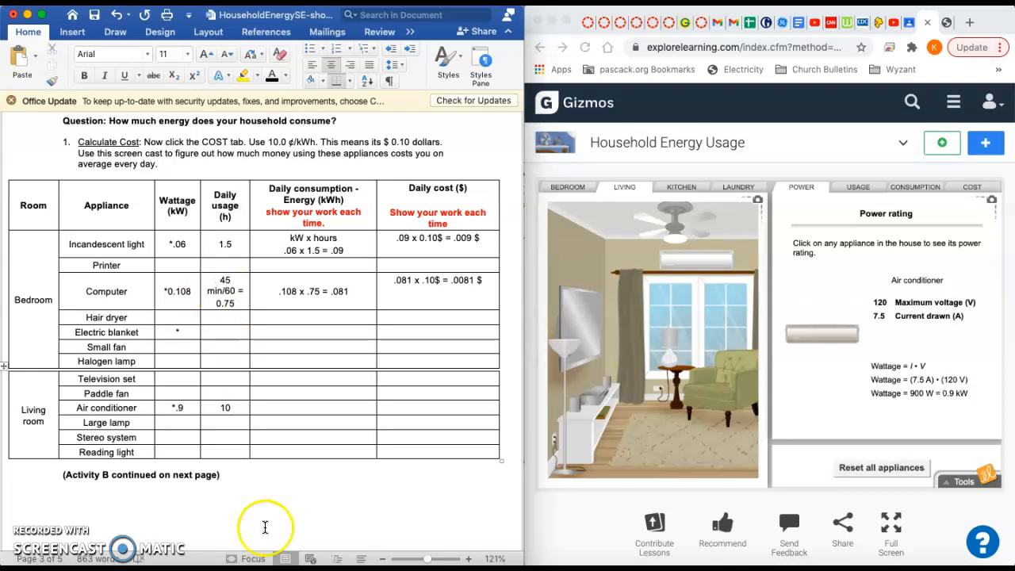
mouse_move(226, 451)
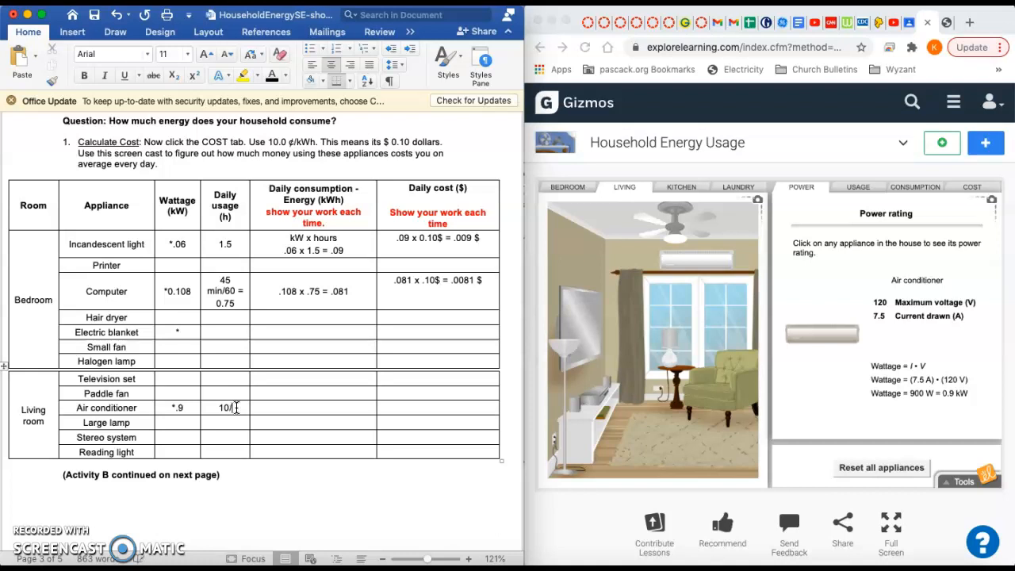
type("4")
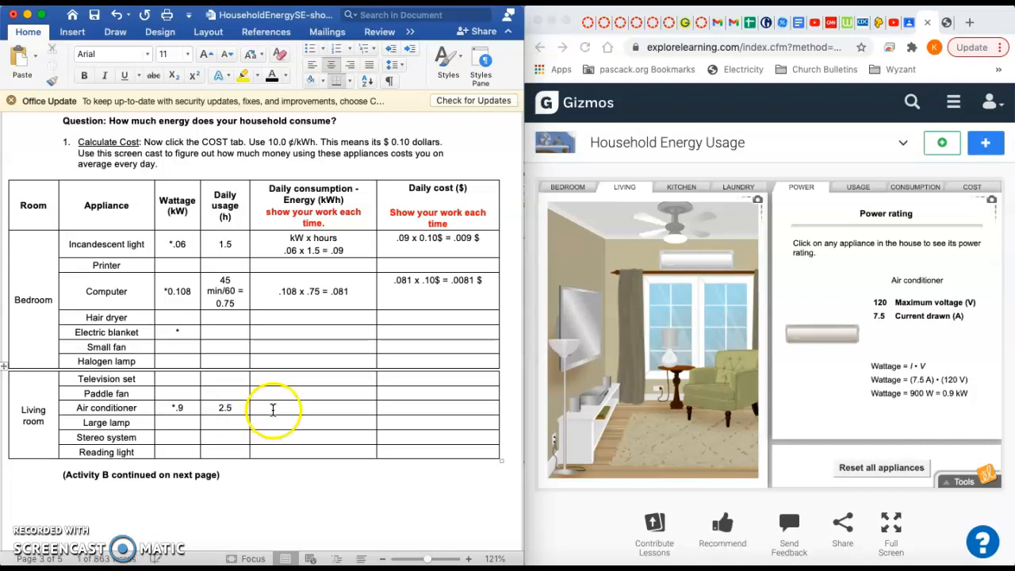
mouse_move(385, 389)
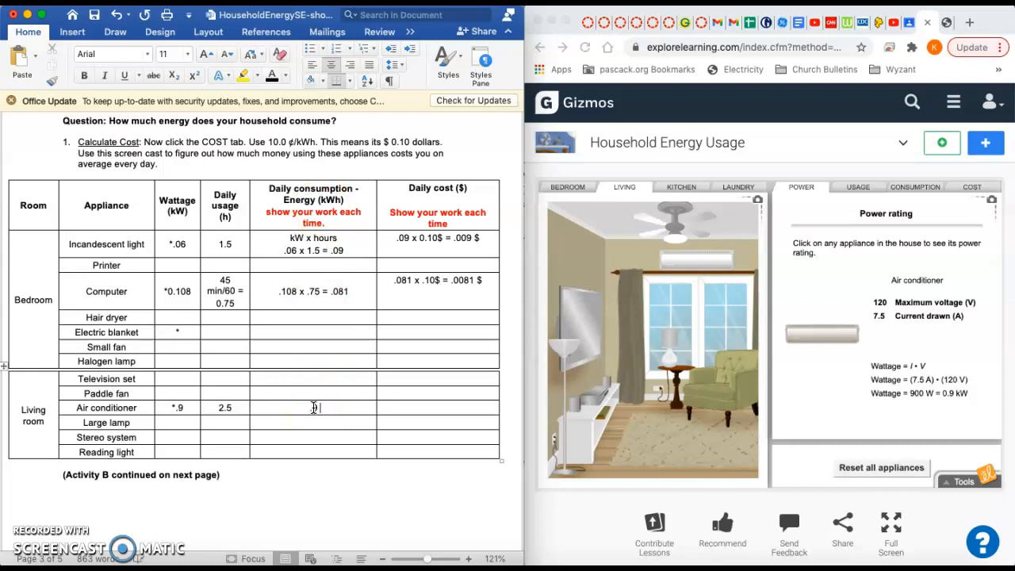
Step: Type '.9 *2.5 = 2.25' in the air conditioner's Daily consumption cell
type(".9 2.5")
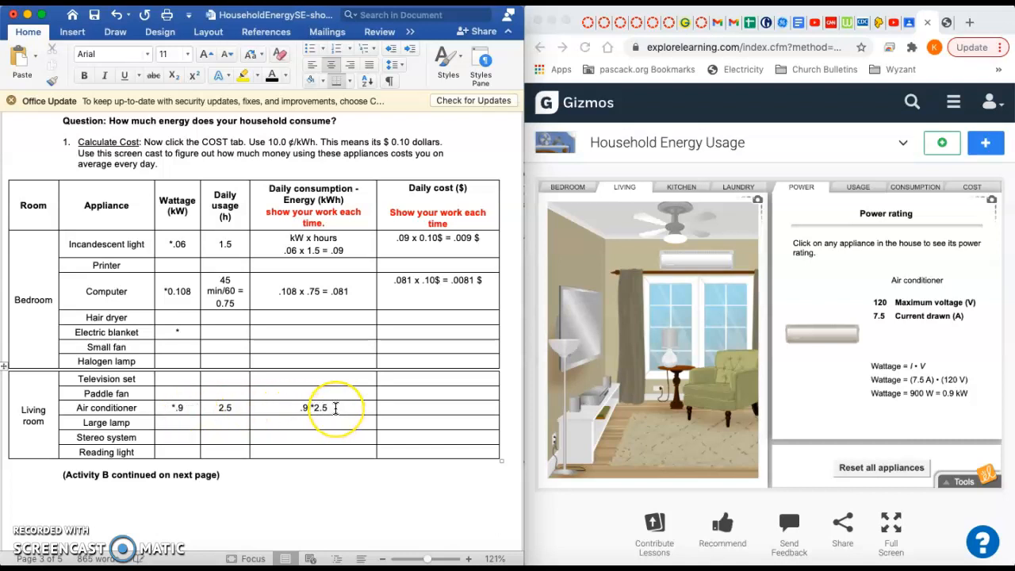
type("=")
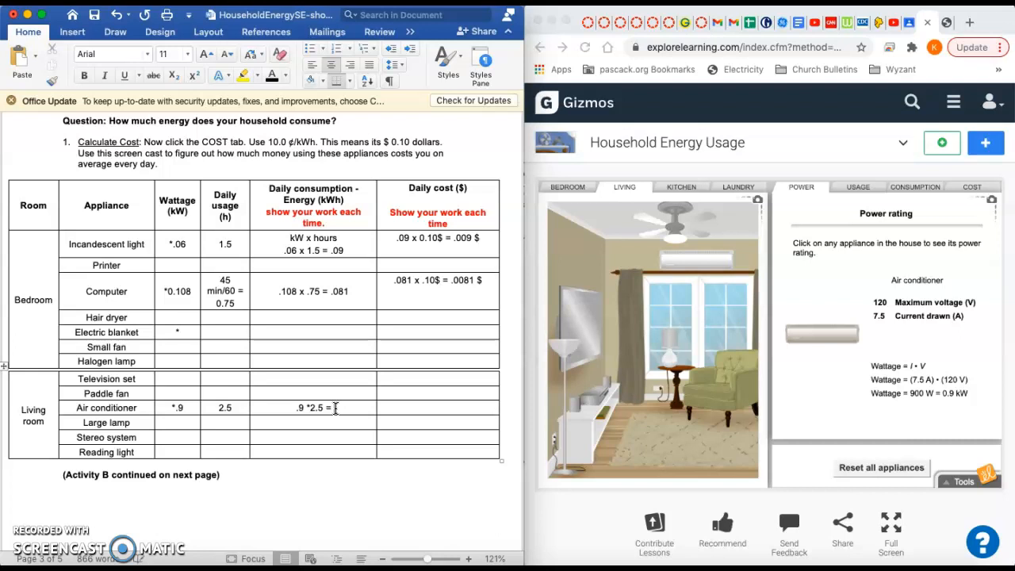
type("2.25")
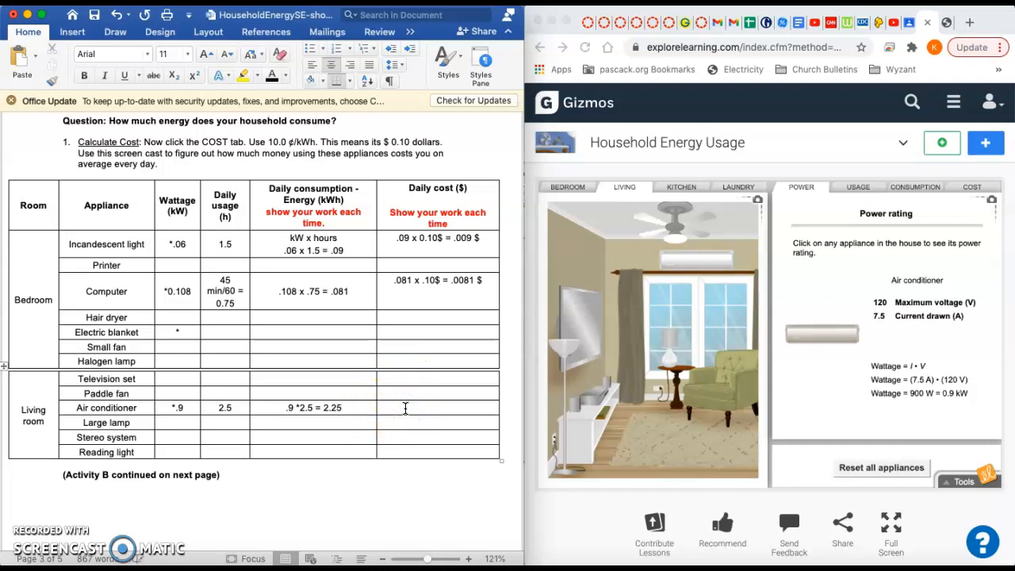
Step: Enter the air conditioner's daily cost calculation '2.25 * .10 = .225 $' in its table cell
type("2.25 *")
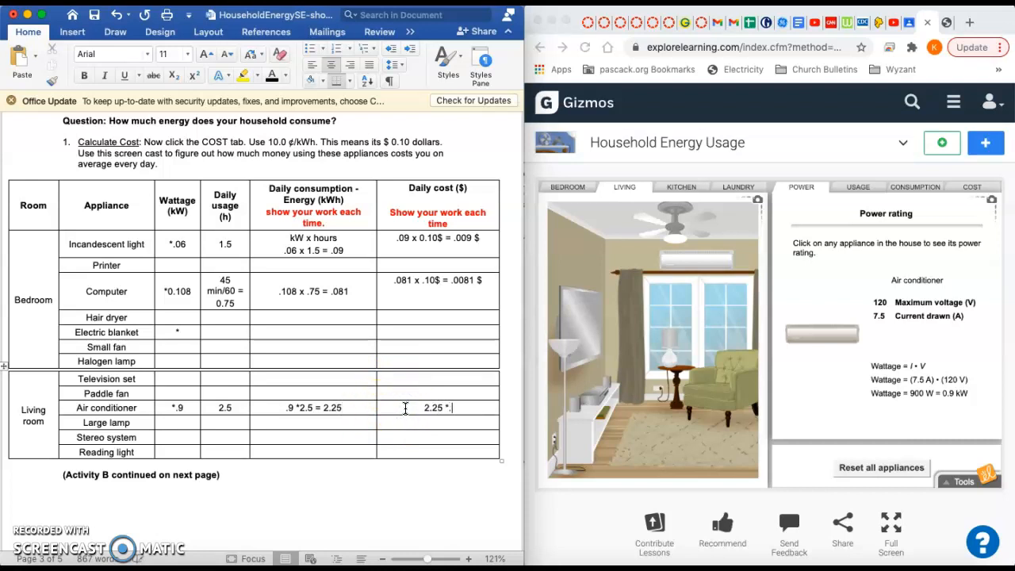
type(".10 =")
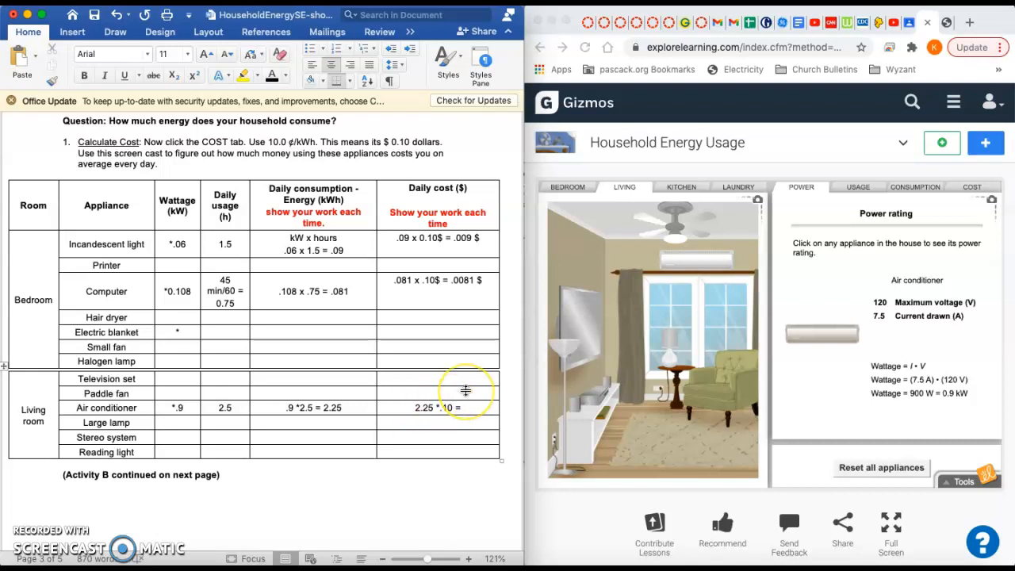
type(".2")
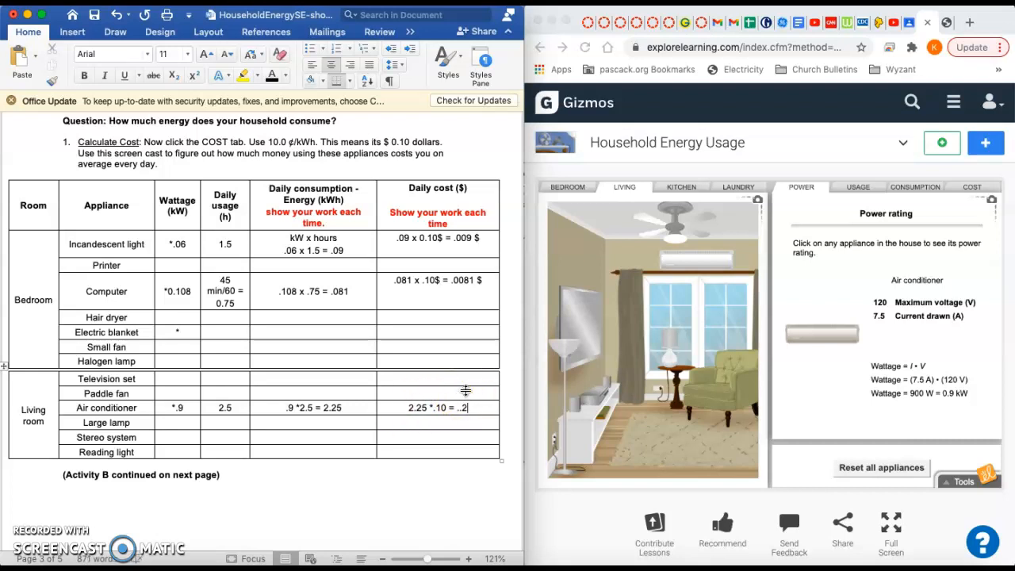
type("25 $")
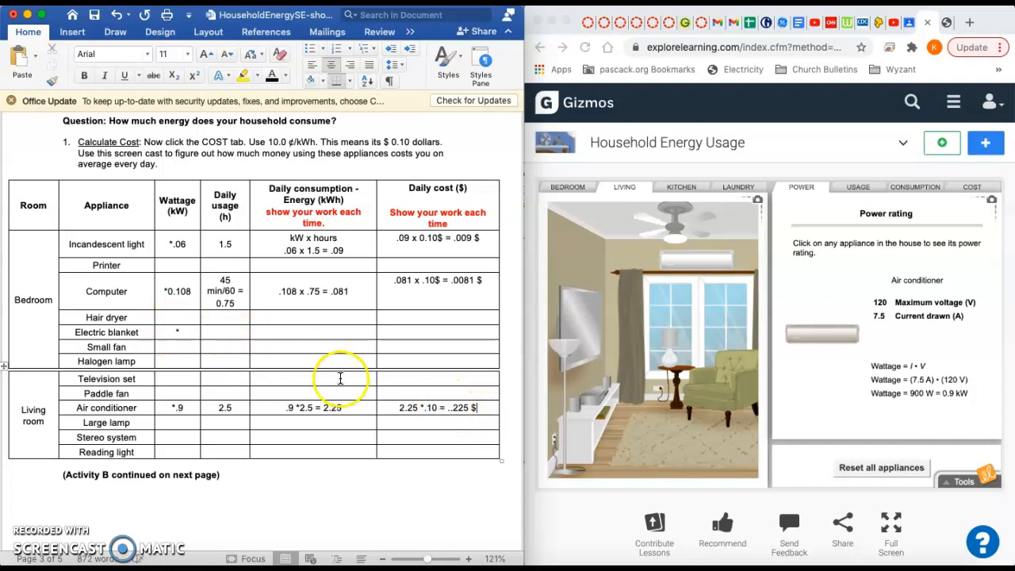
mouse_move(335, 452)
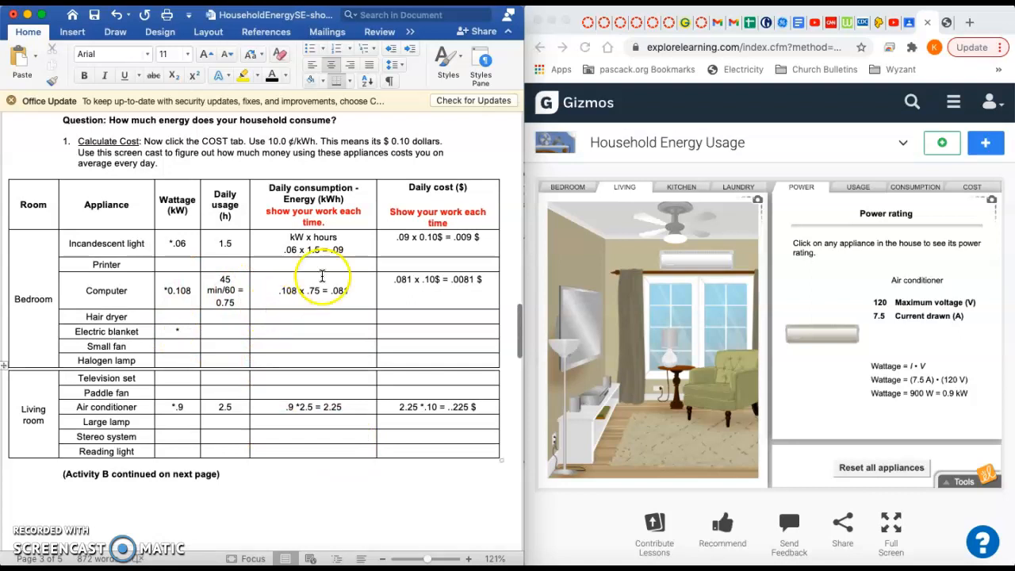
scroll("down", 3)
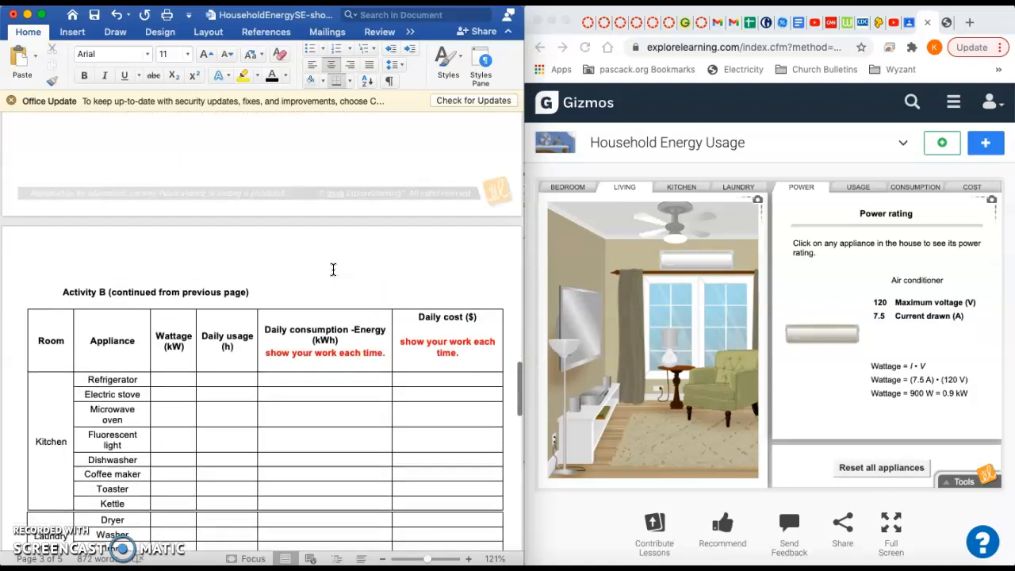
scroll("up", 3)
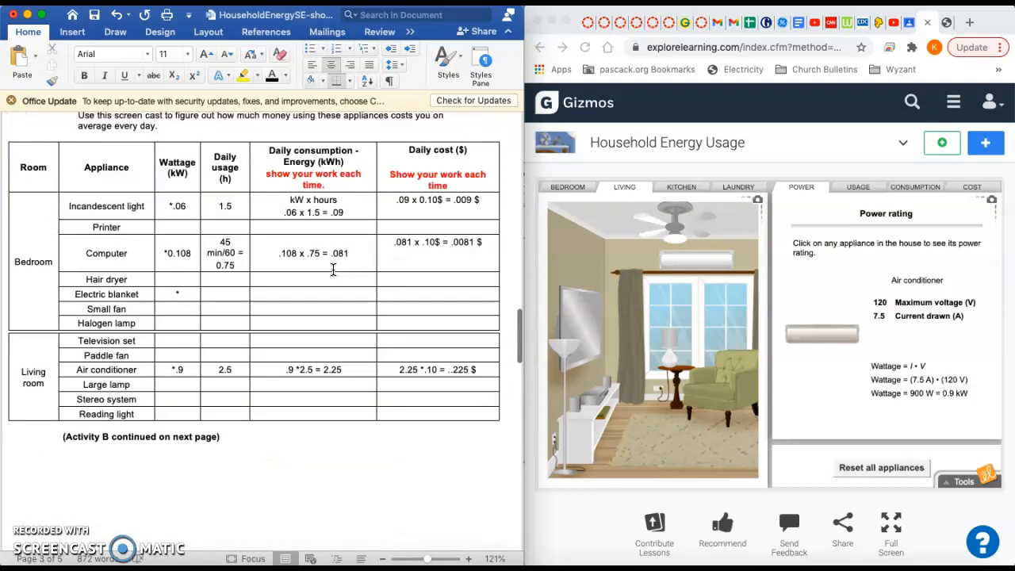